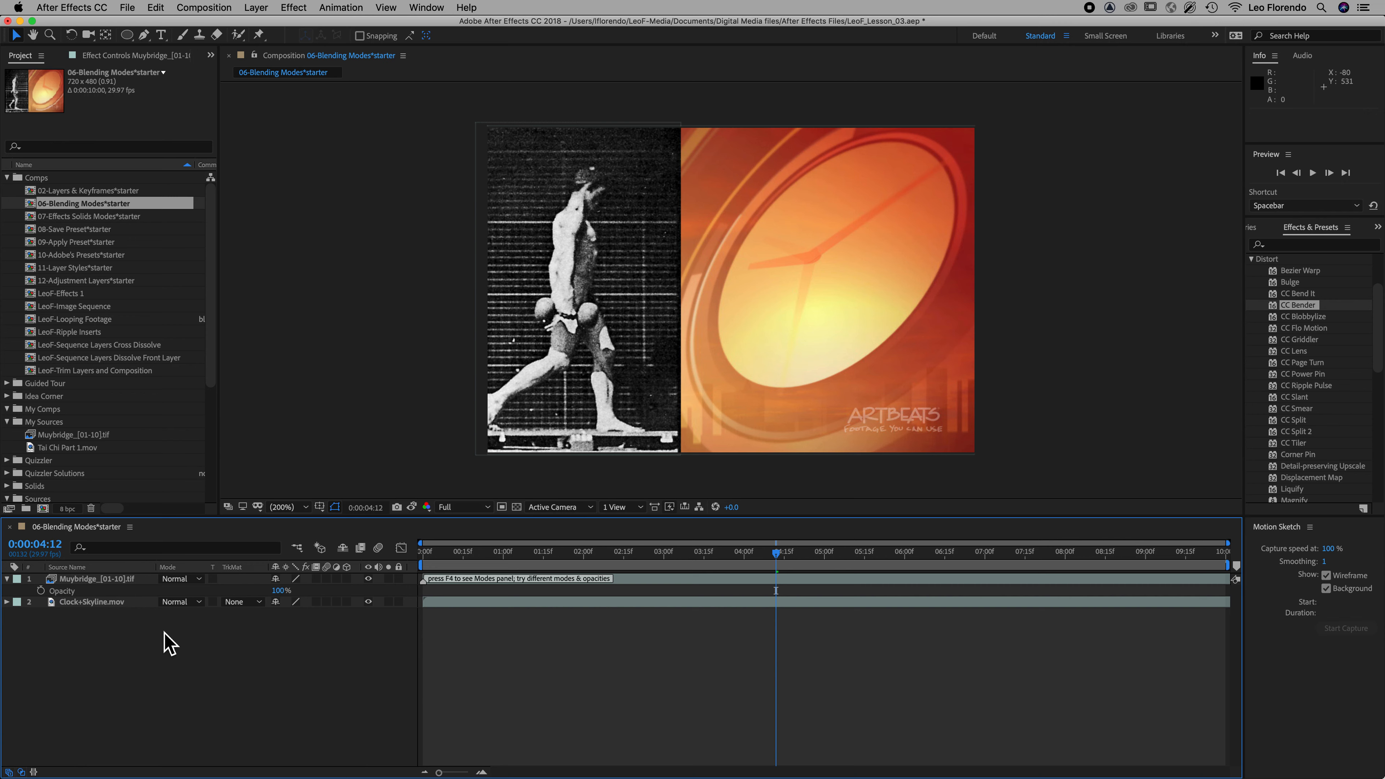
mouse_move(177, 583)
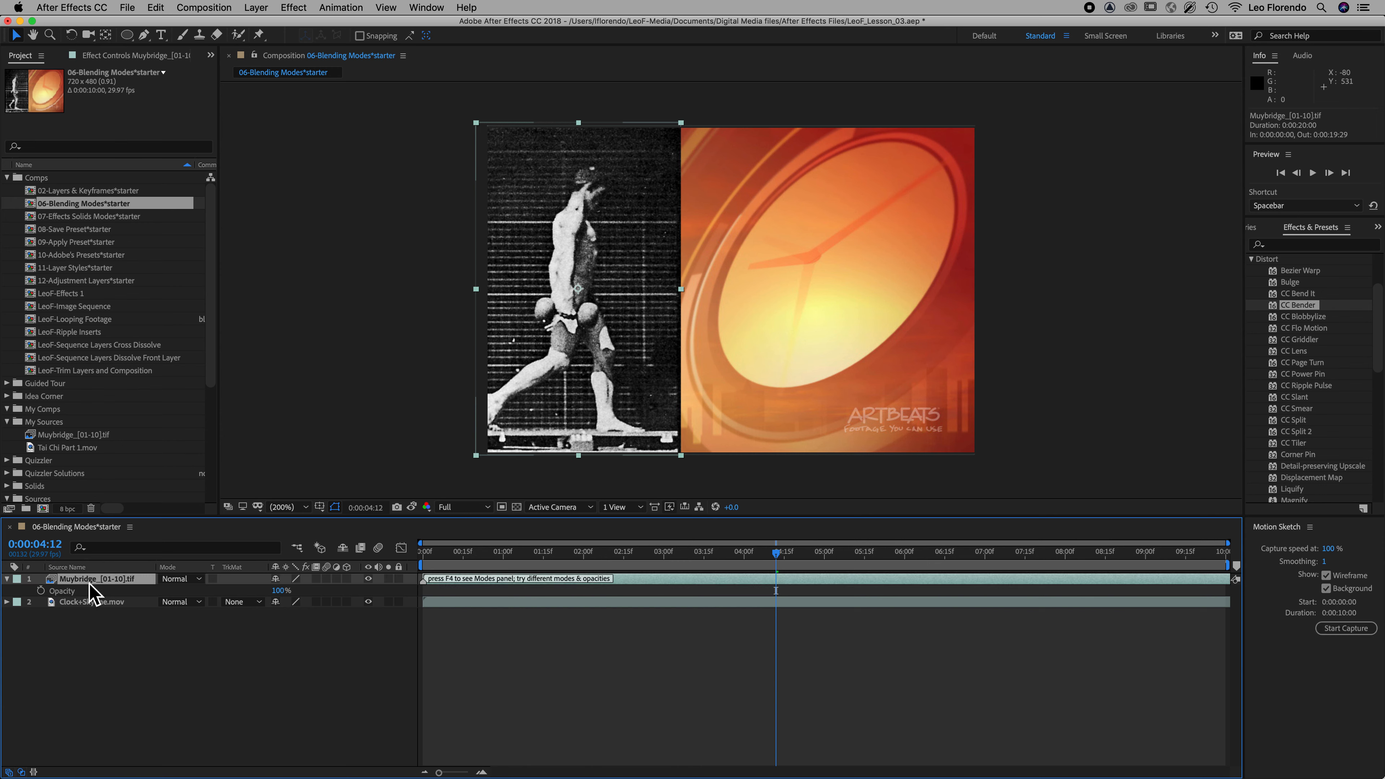
mouse_move(88, 590)
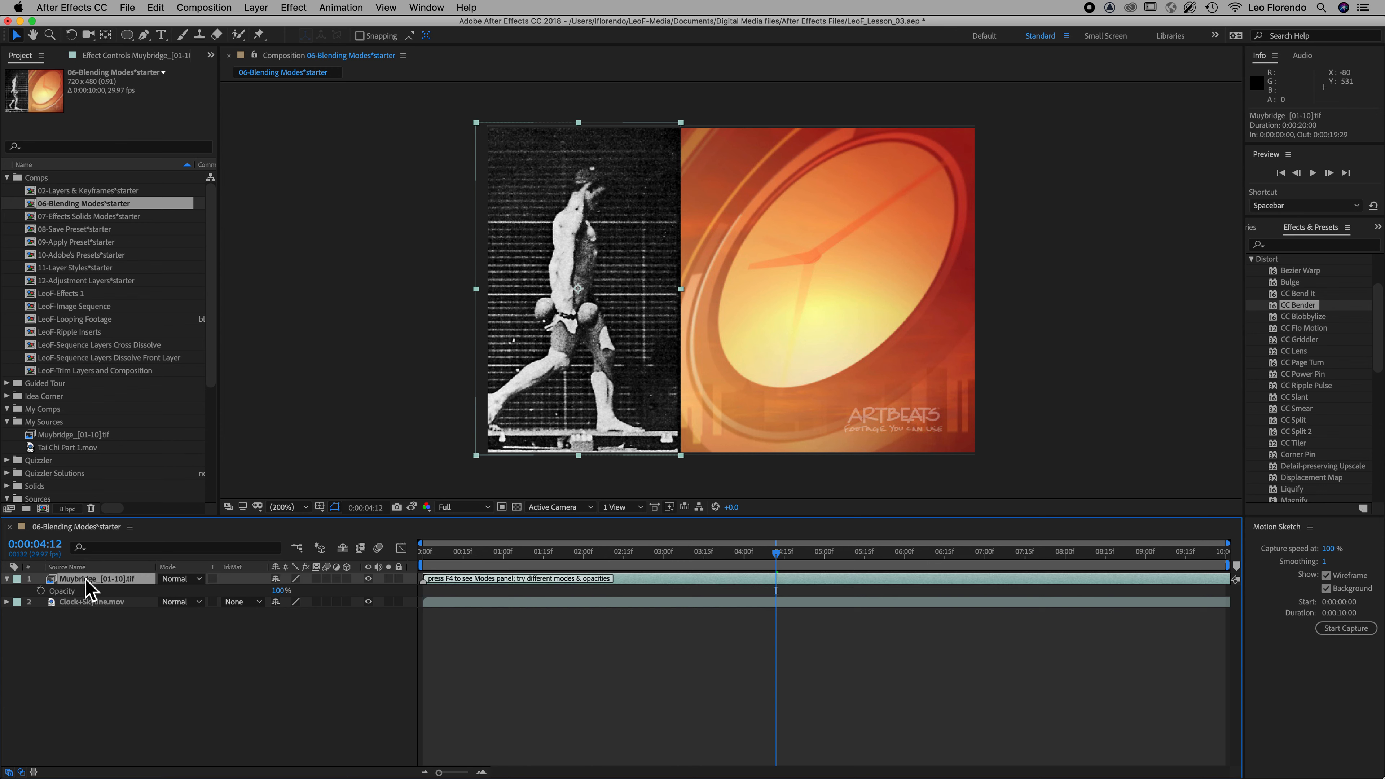
mouse_move(204, 588)
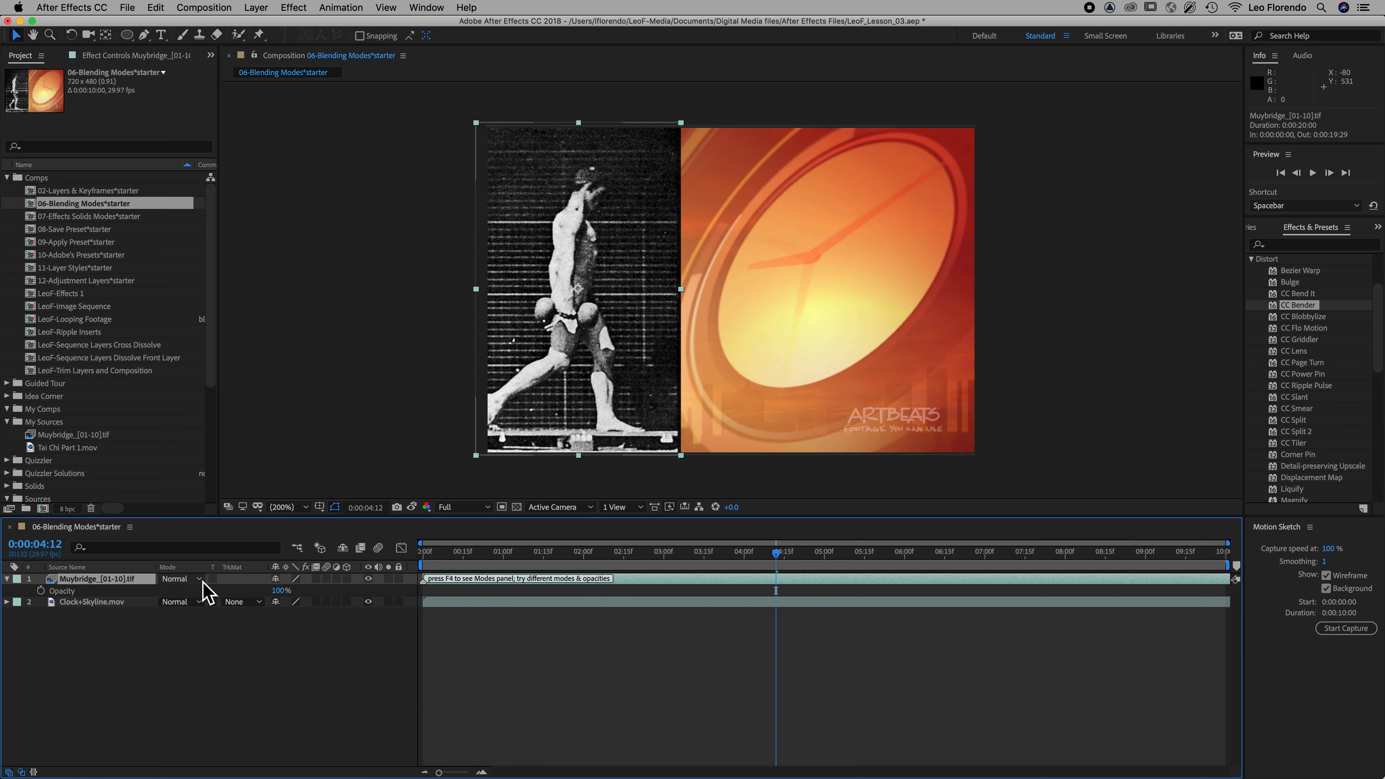
Expand the Muybridge layer's blending mode list while it stays on Normal
click(181, 578)
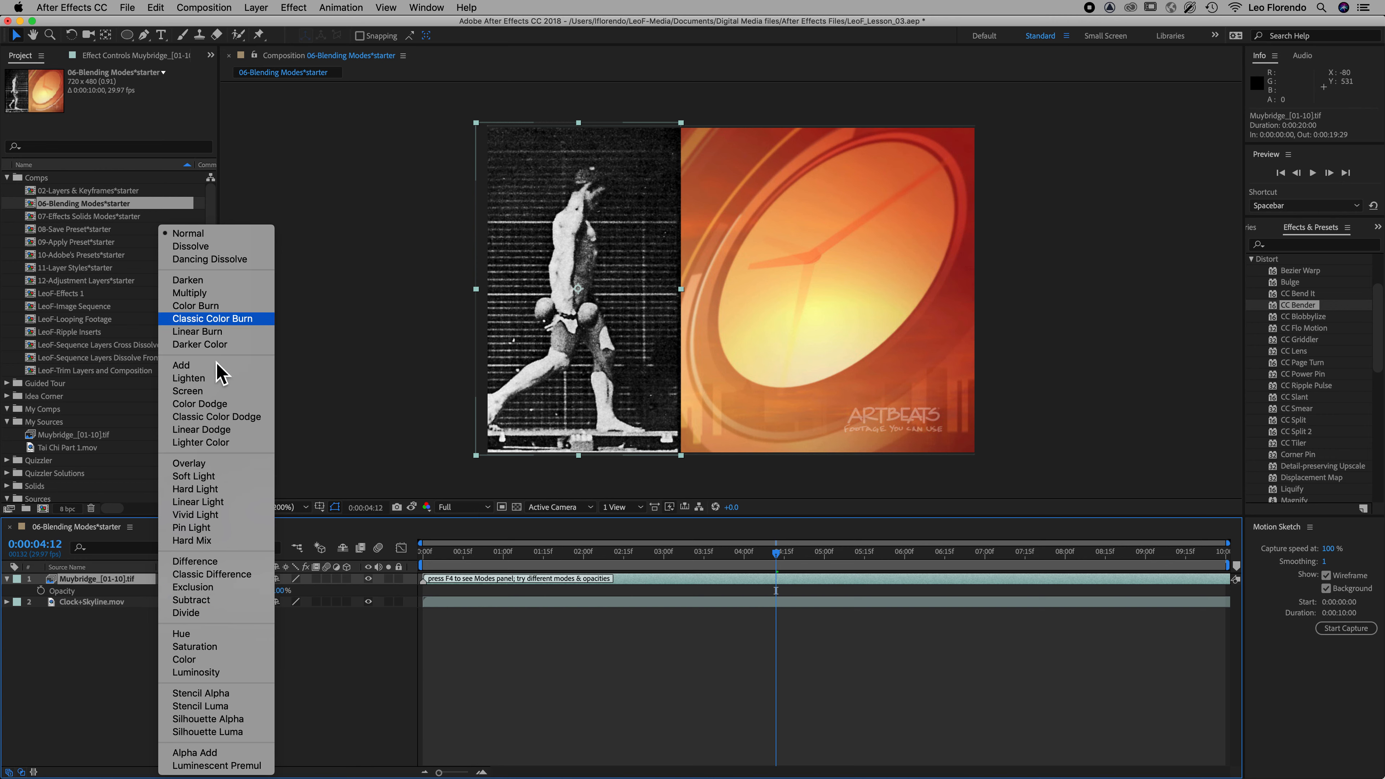
mouse_move(188, 378)
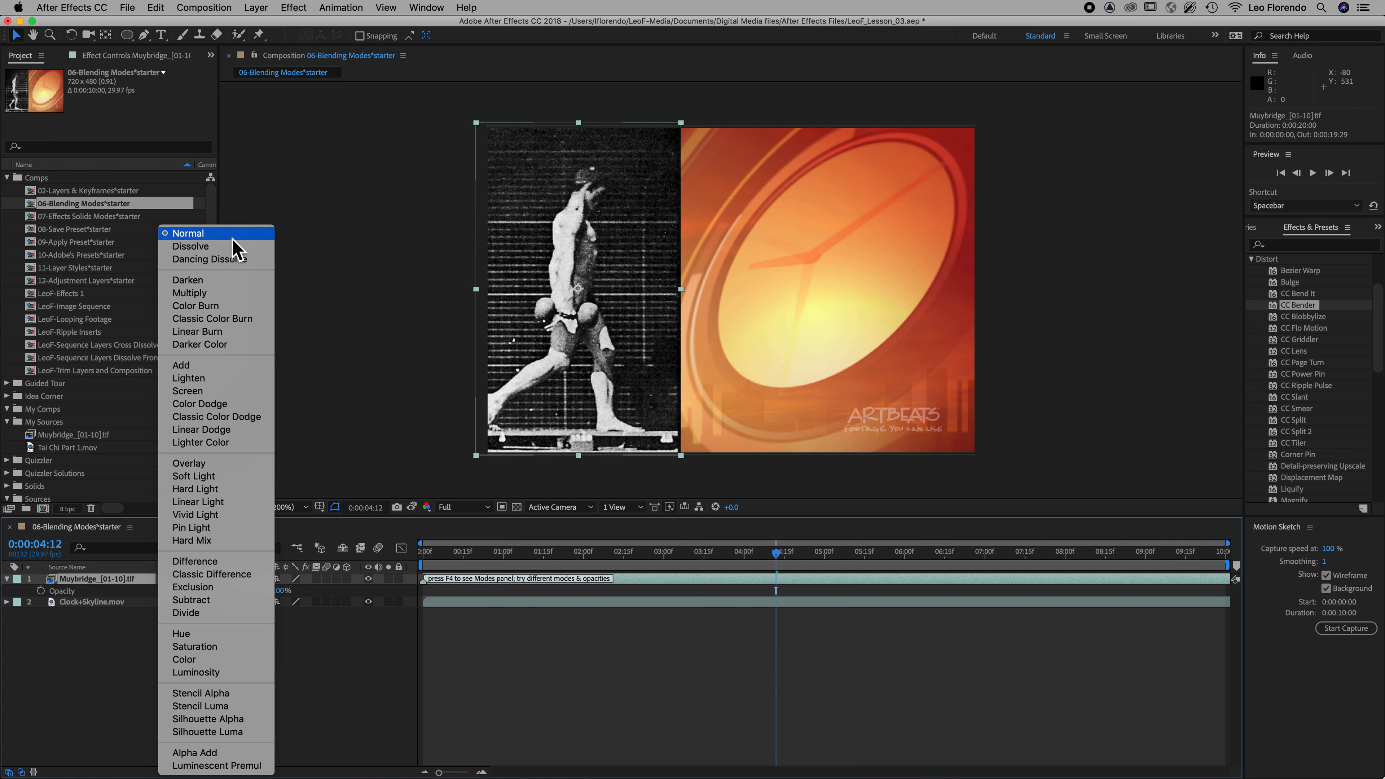
mouse_move(220, 243)
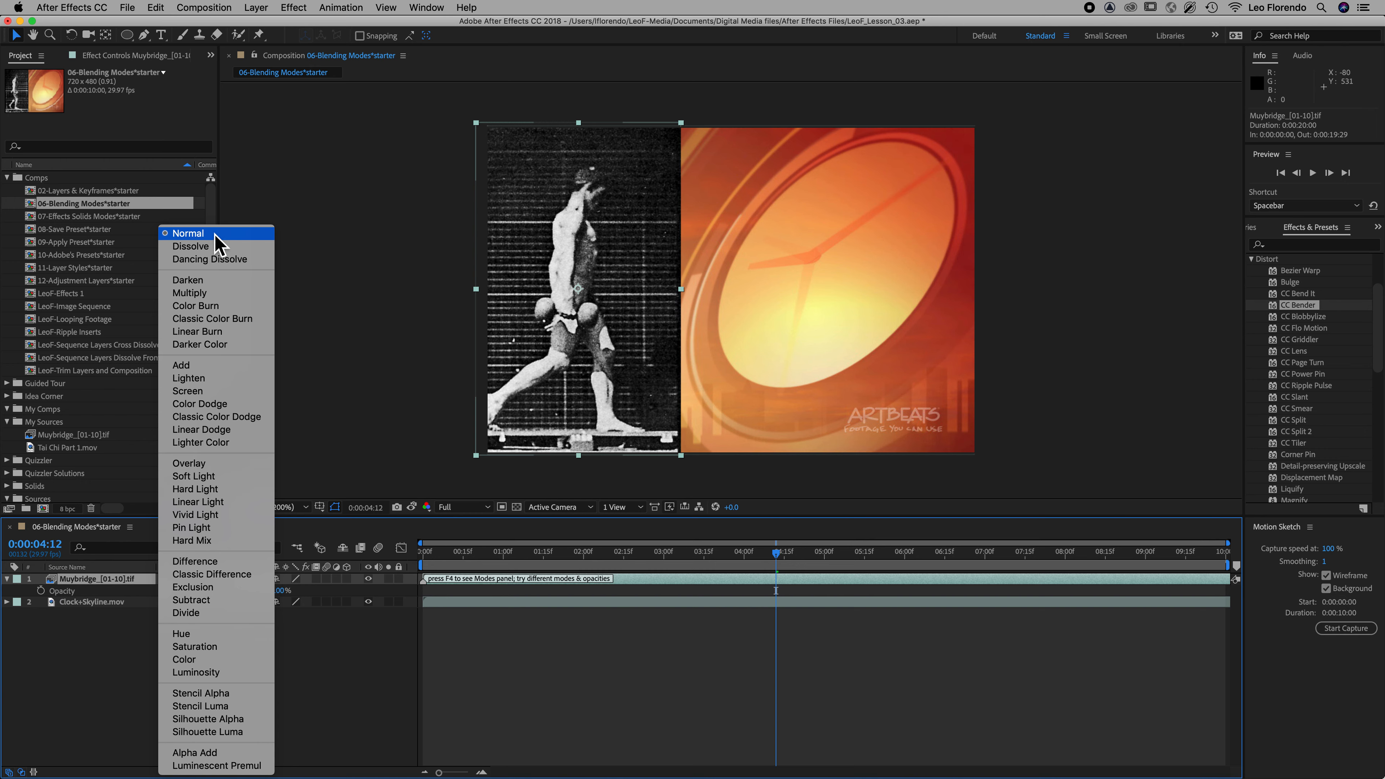
mouse_move(219, 294)
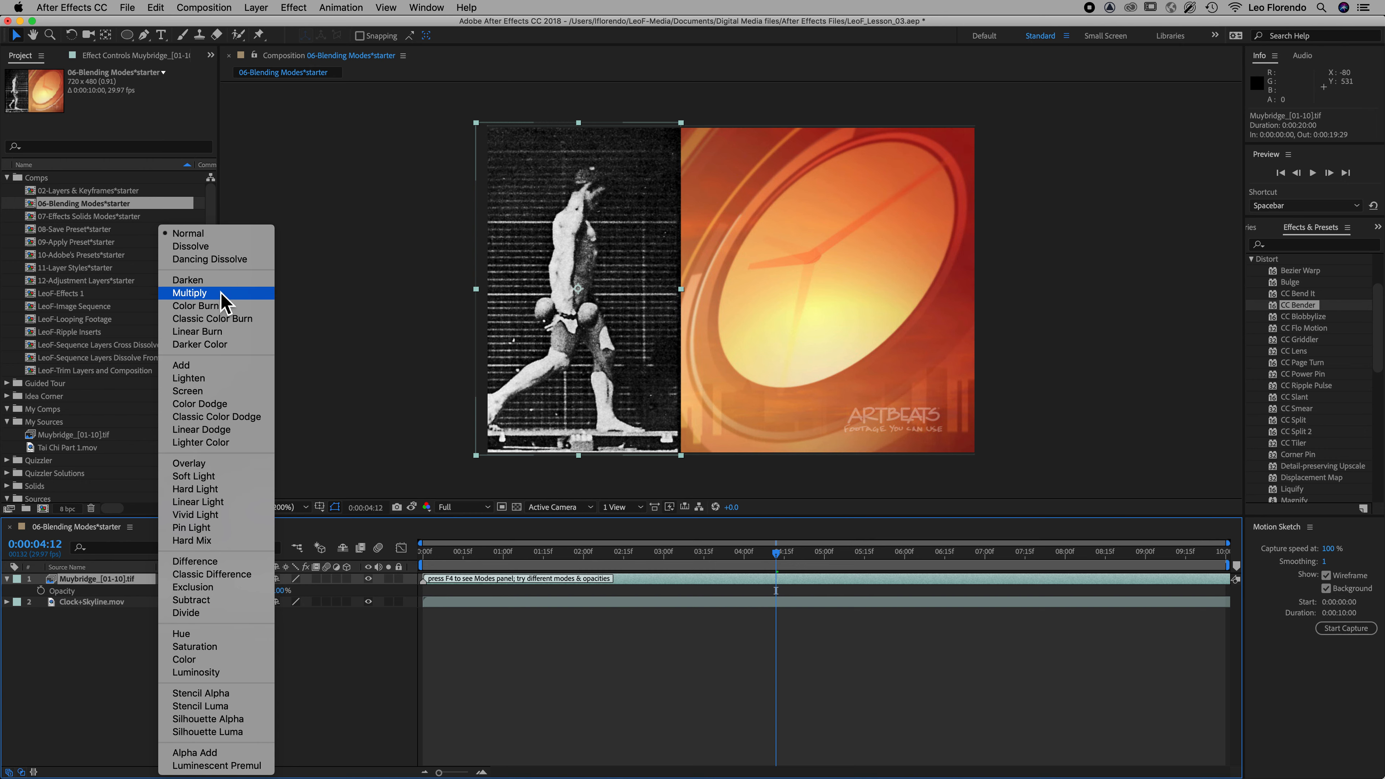
mouse_move(223, 303)
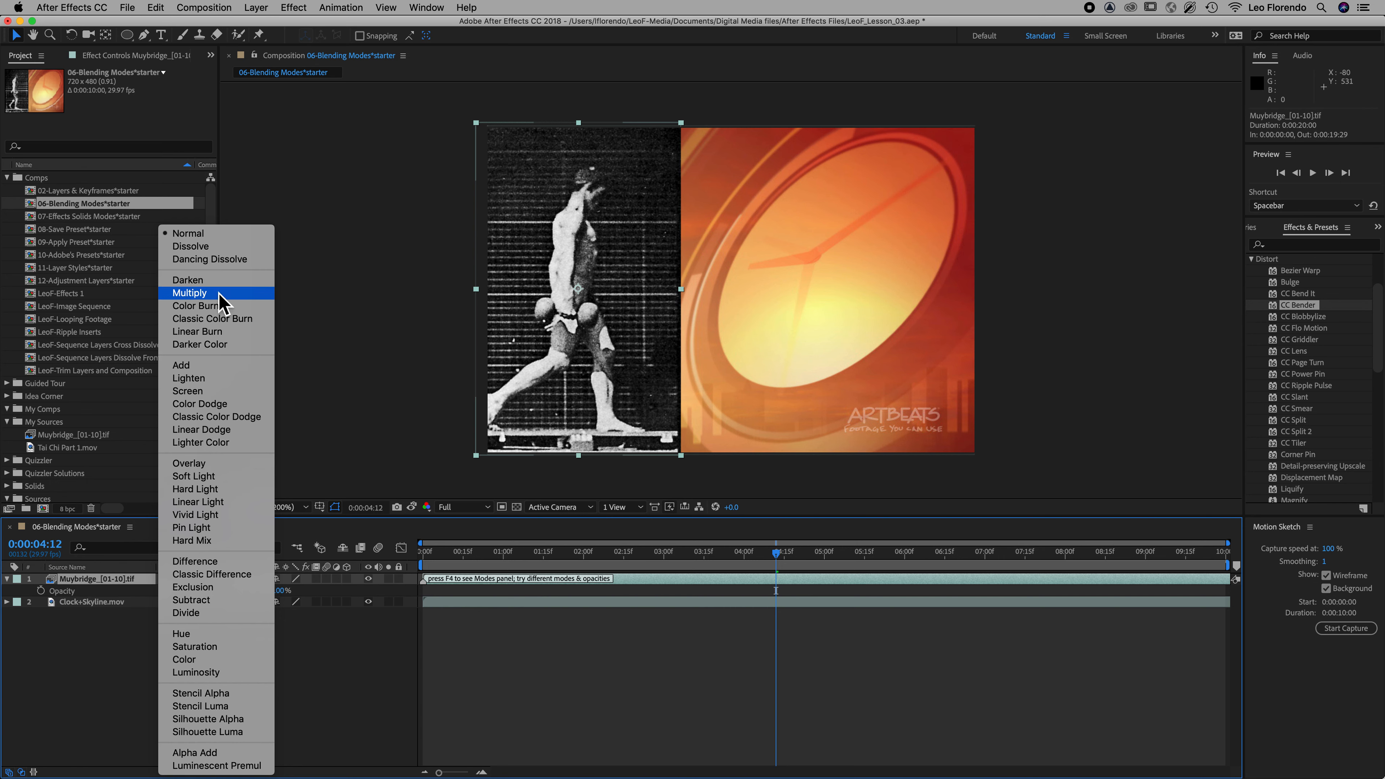
mouse_move(222, 345)
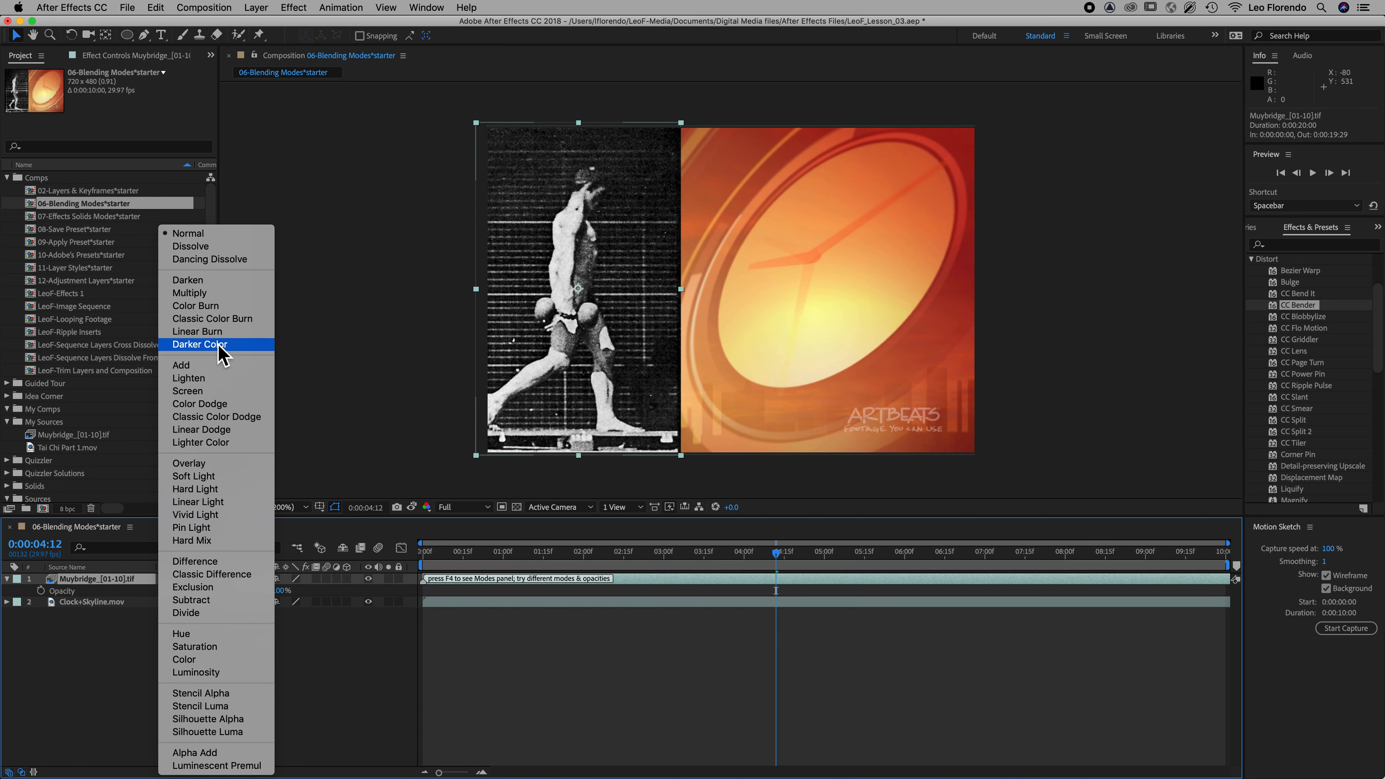
mouse_move(218, 429)
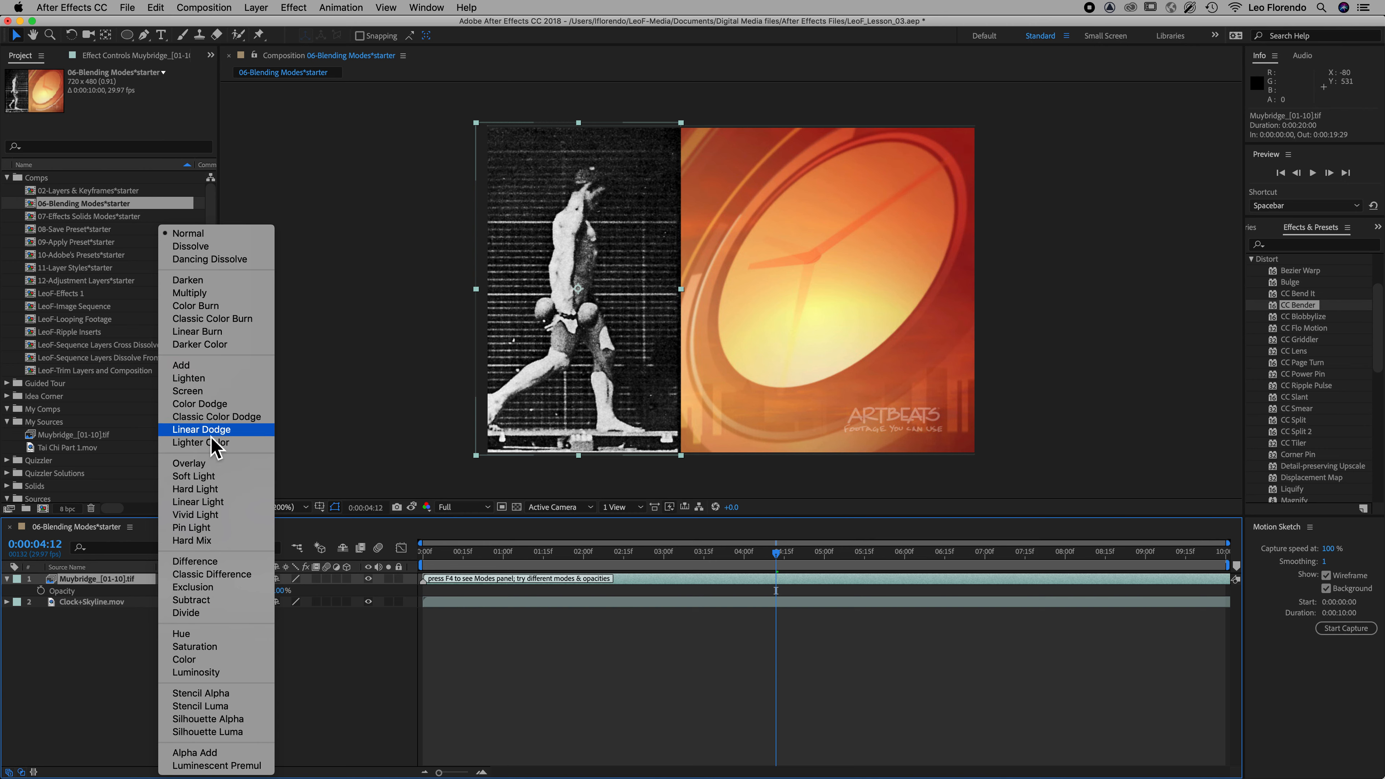
mouse_move(204, 515)
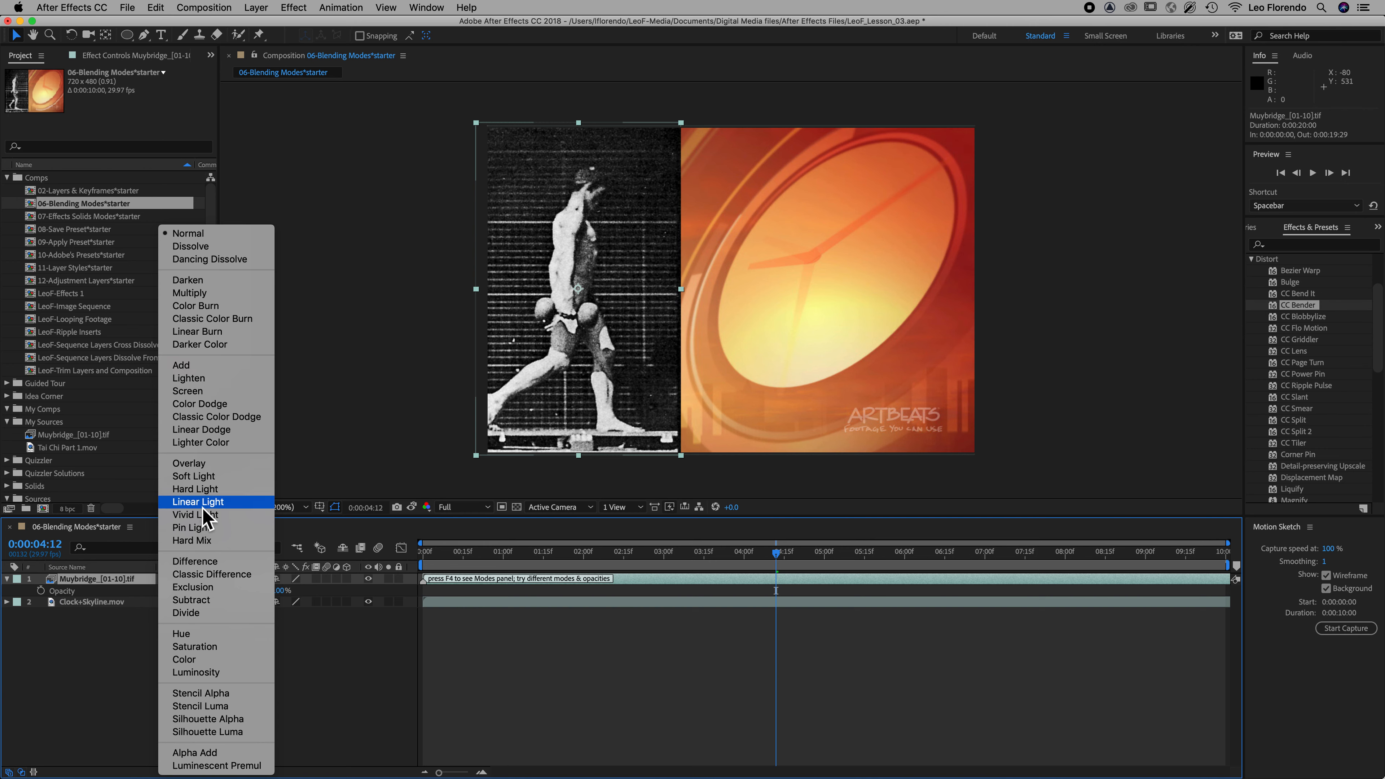
mouse_move(206, 463)
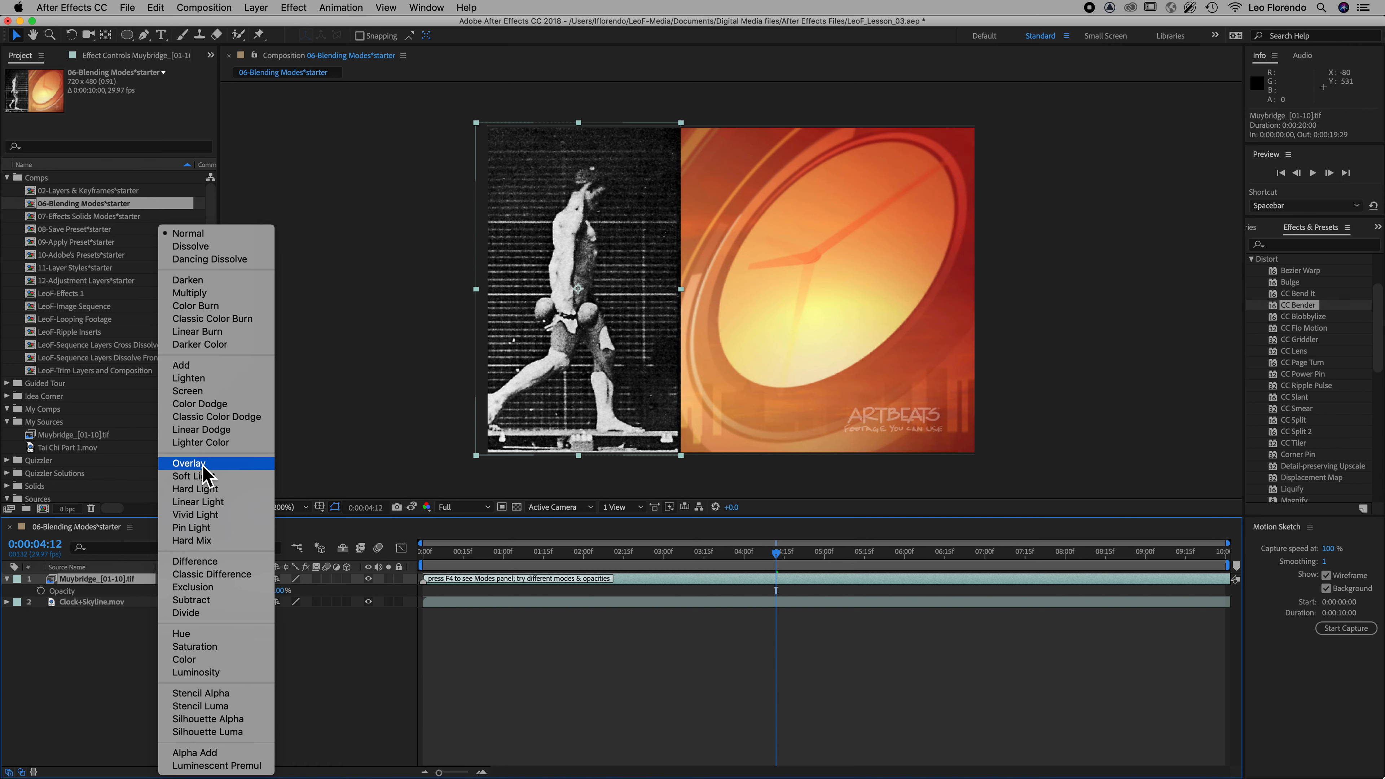
mouse_move(210, 539)
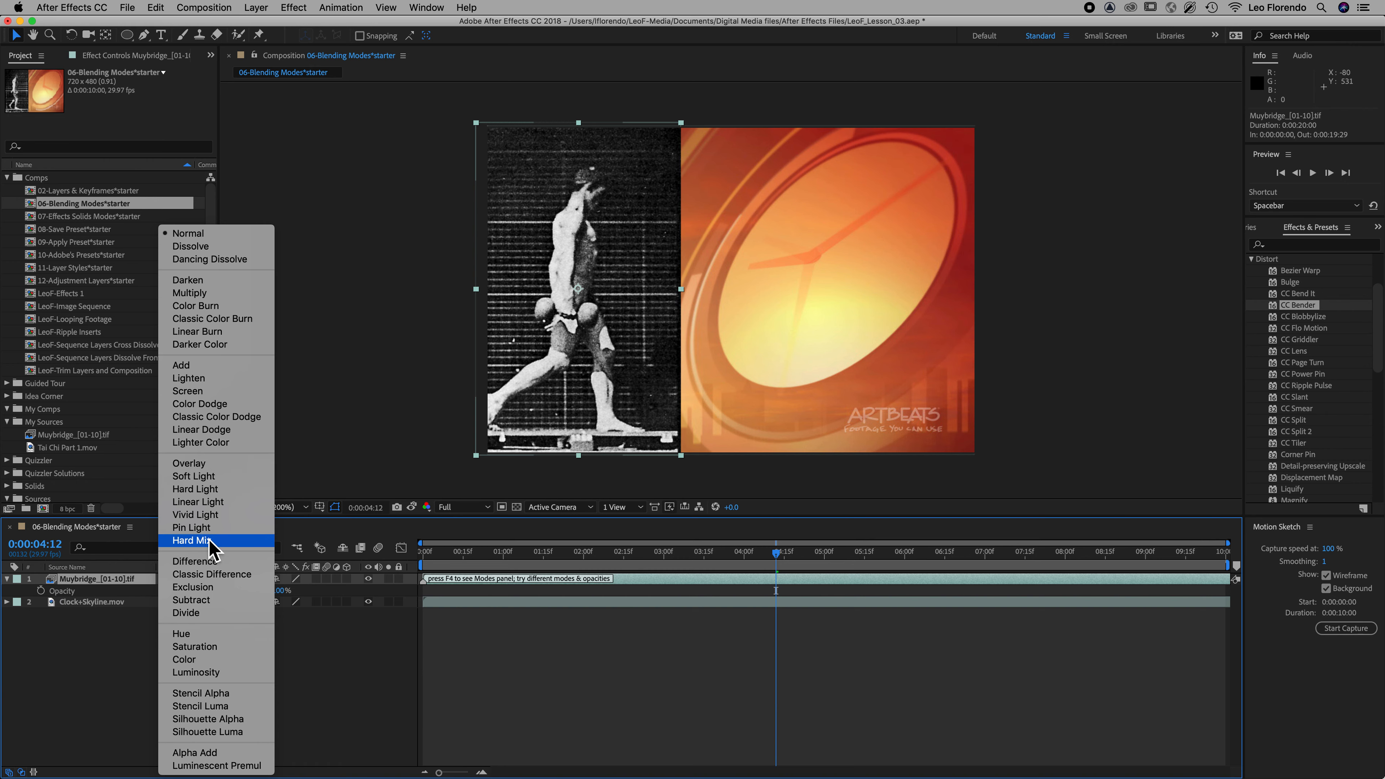
mouse_move(192, 527)
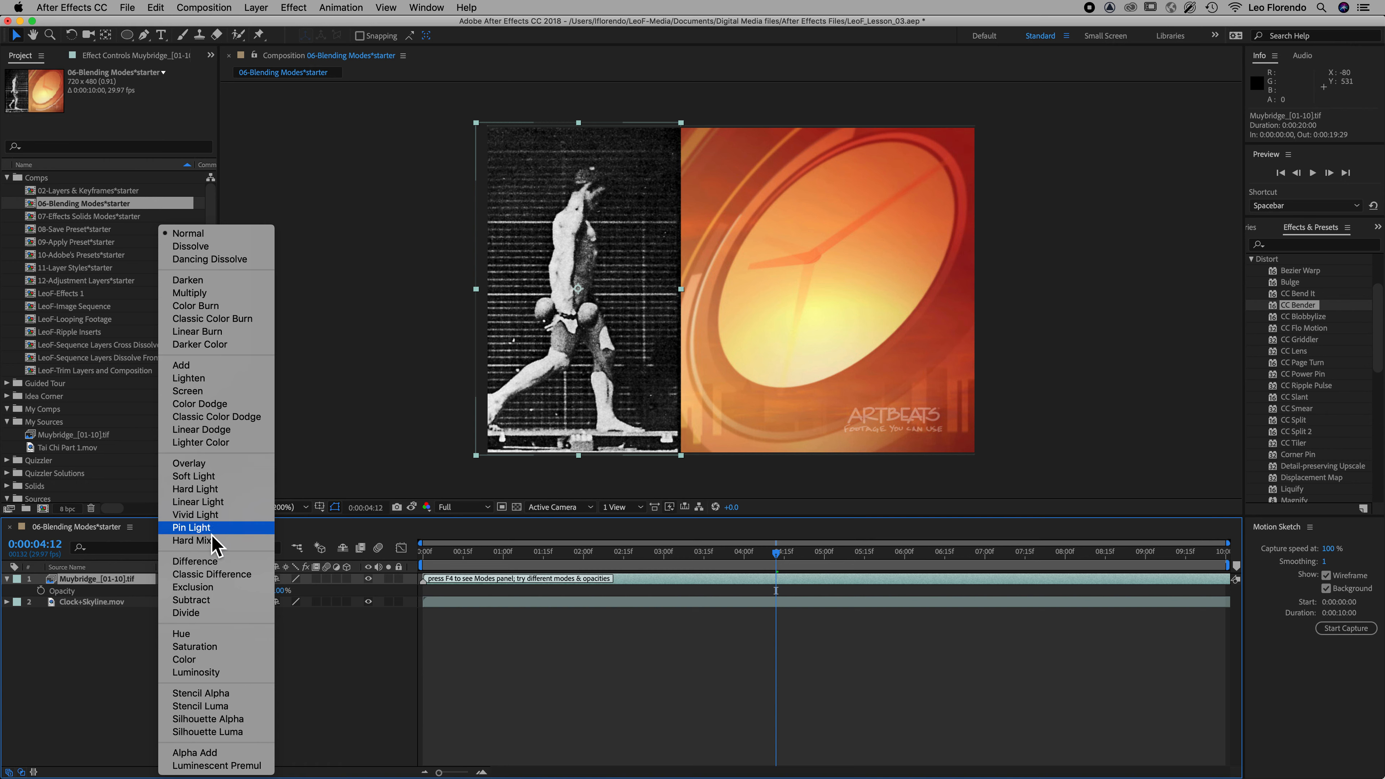
mouse_move(208, 719)
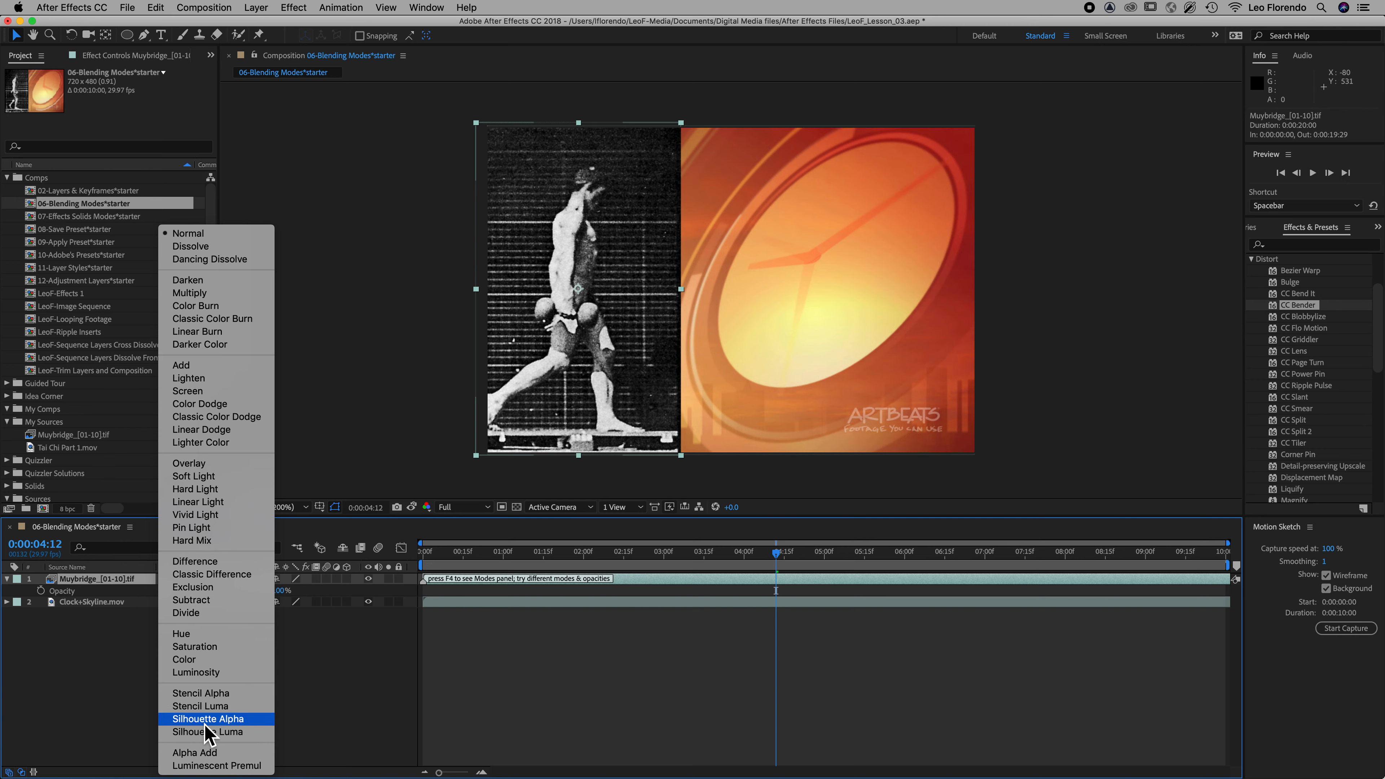
mouse_move(193, 764)
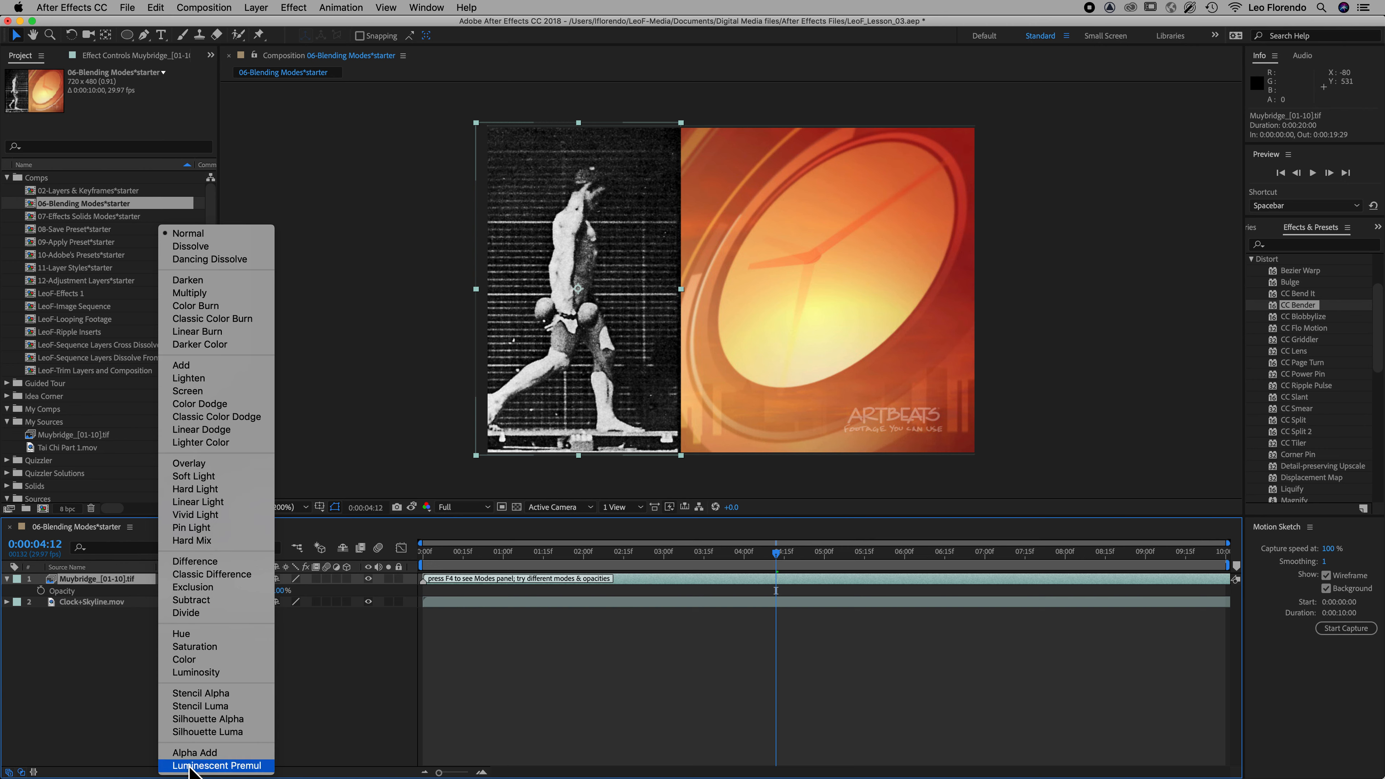
mouse_move(106, 720)
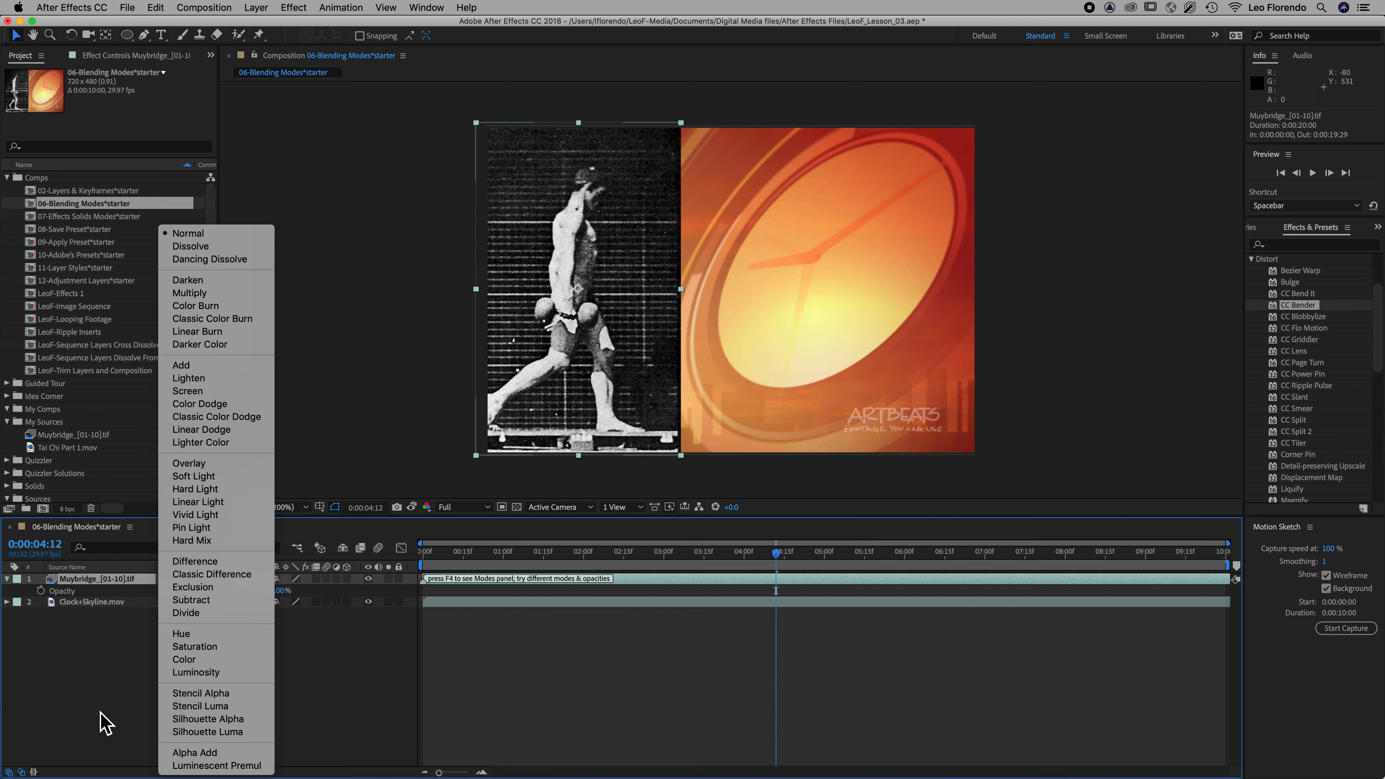
mouse_move(189, 292)
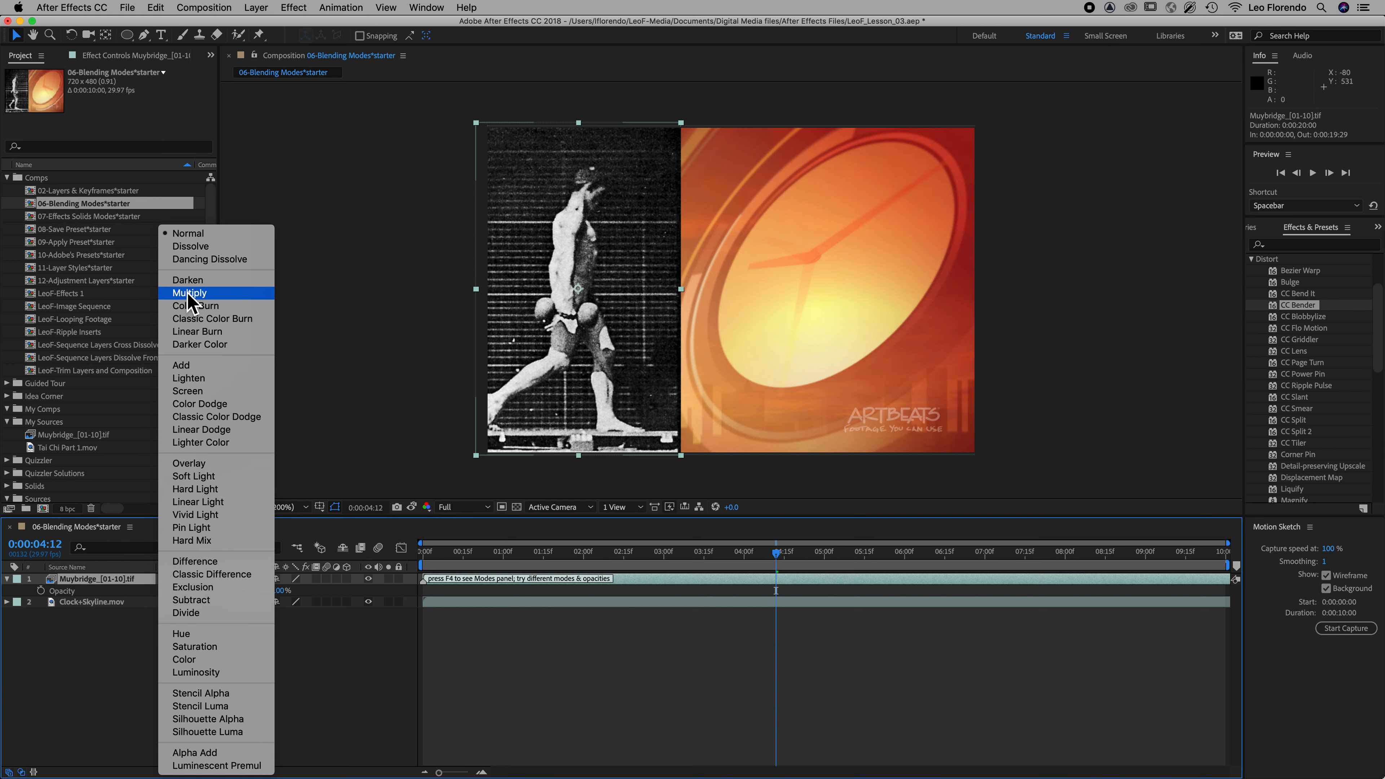
click(190, 292)
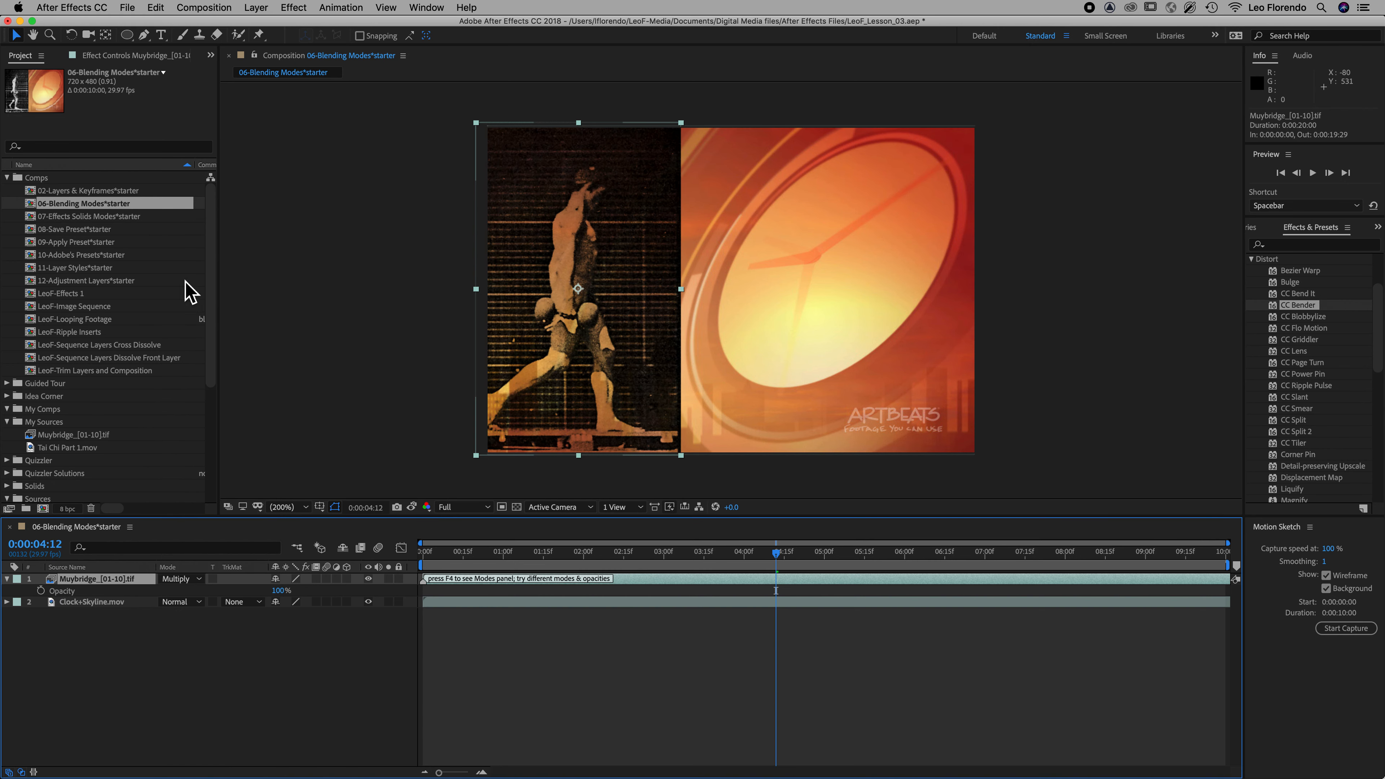
mouse_move(177, 601)
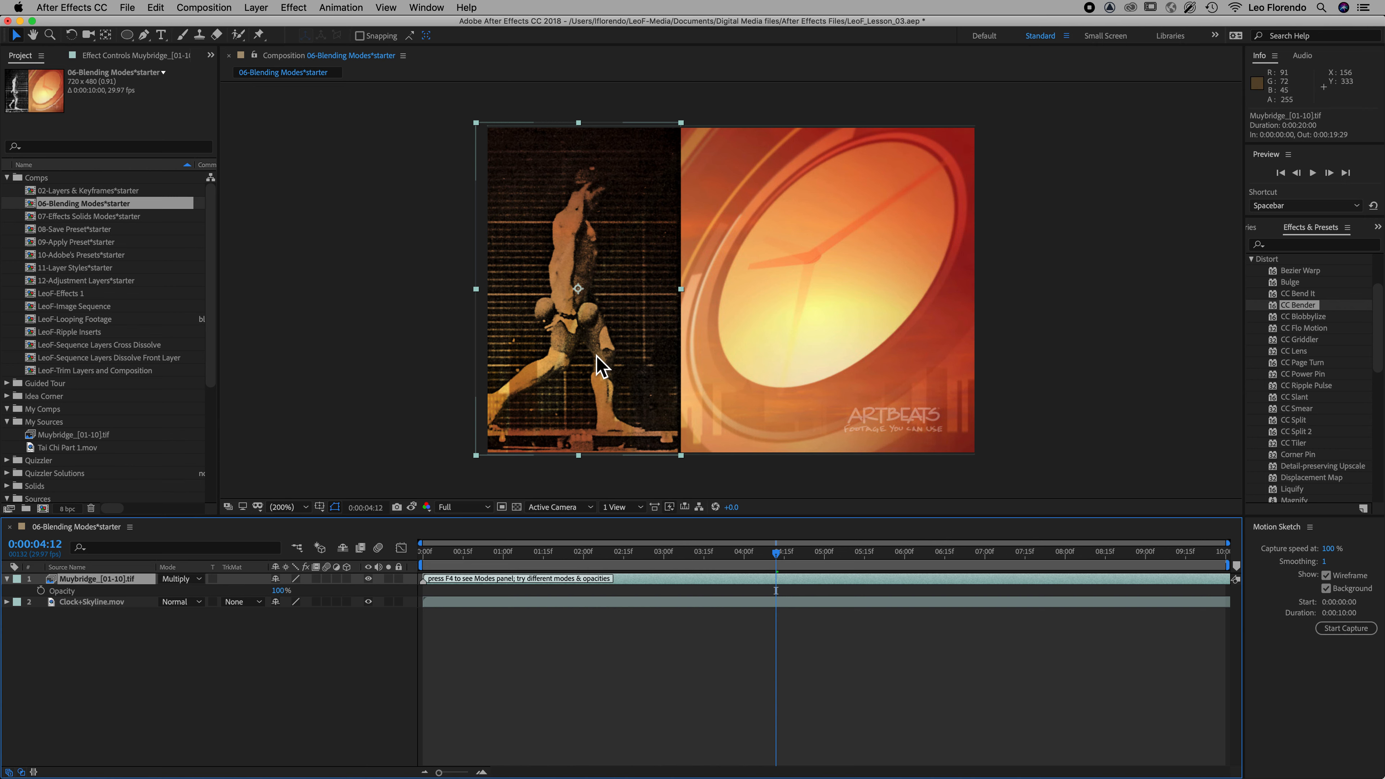
mouse_move(638, 358)
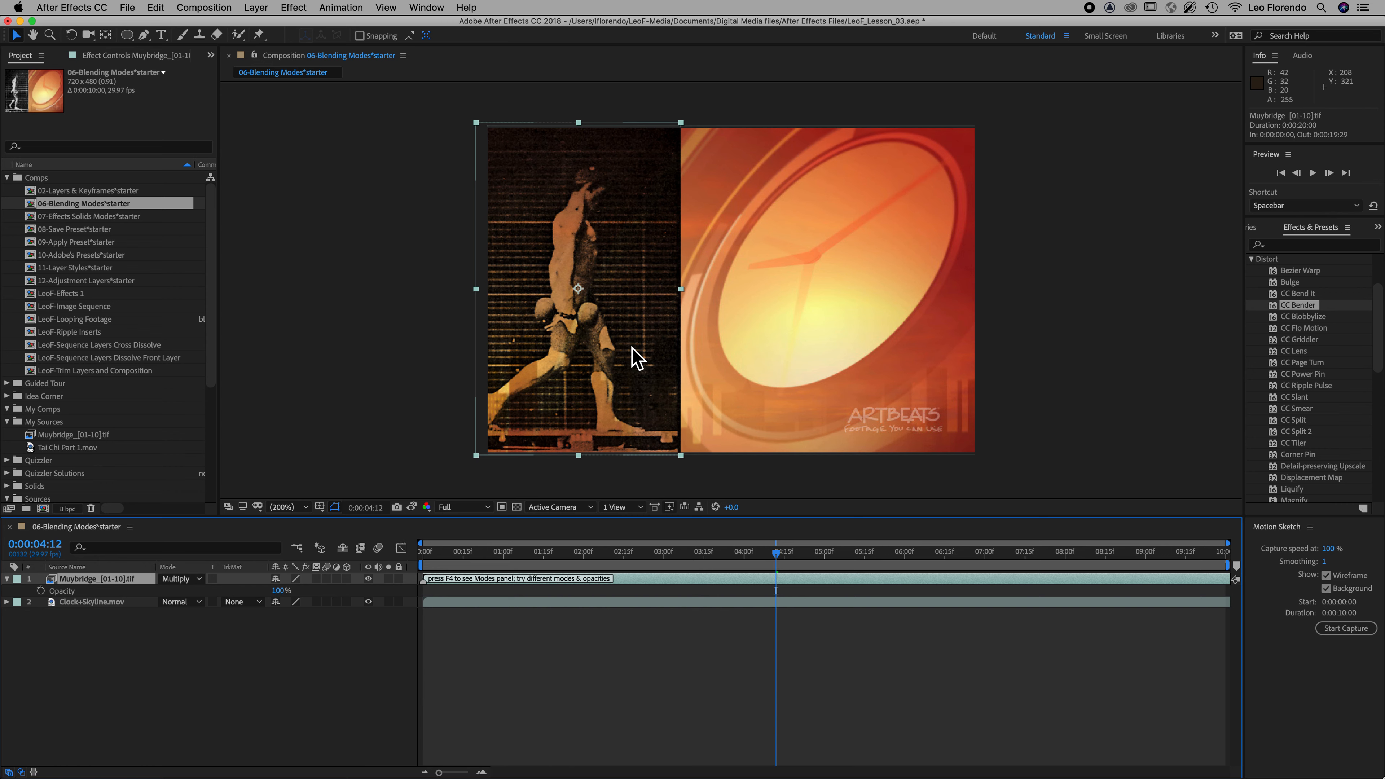
mouse_move(641, 395)
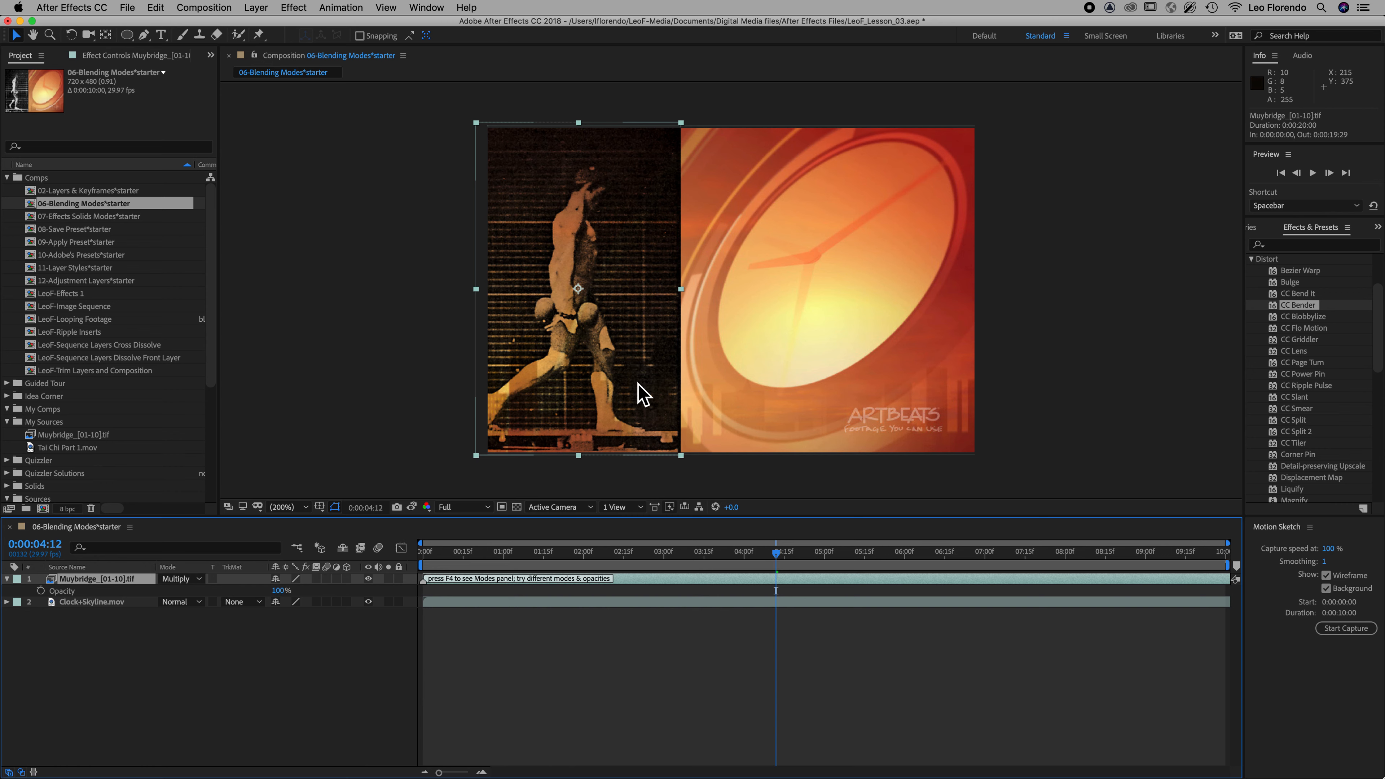
mouse_move(618, 300)
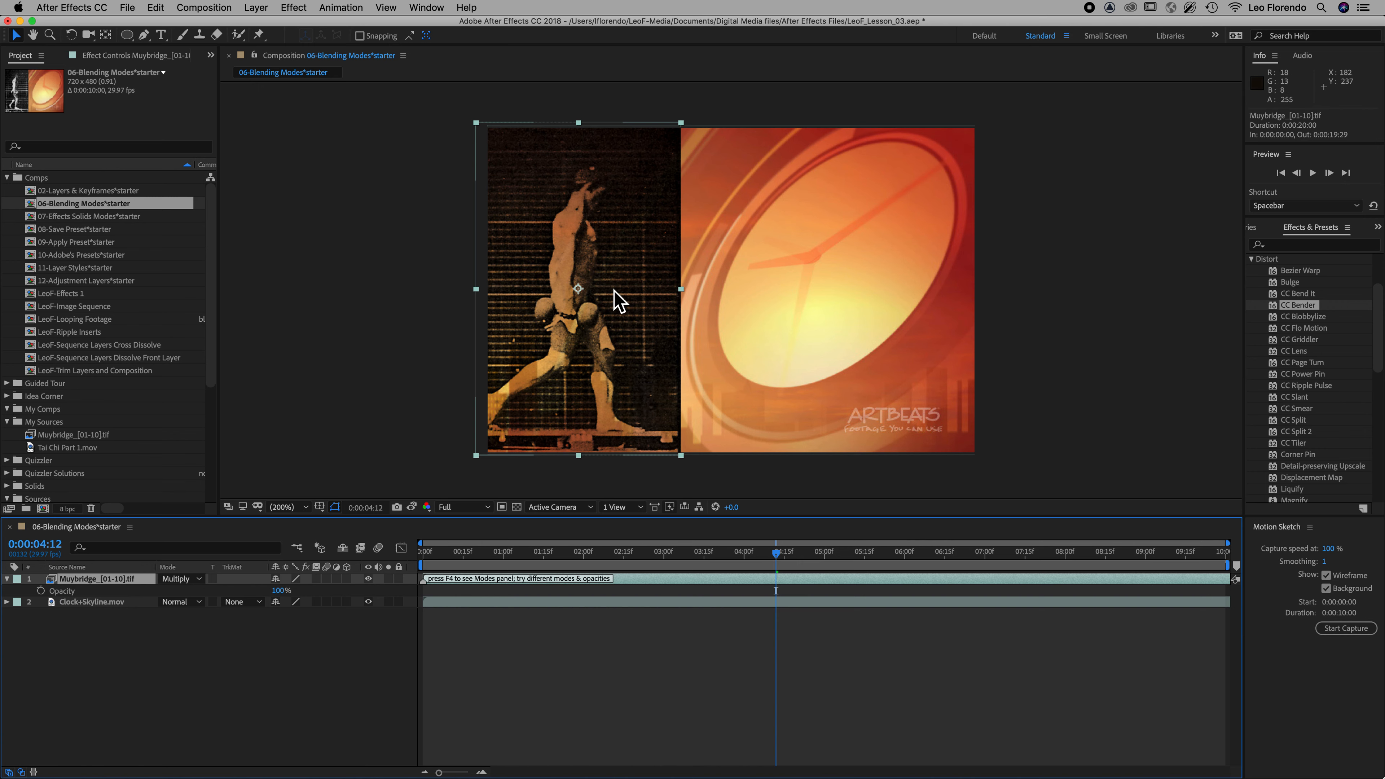
mouse_move(434, 519)
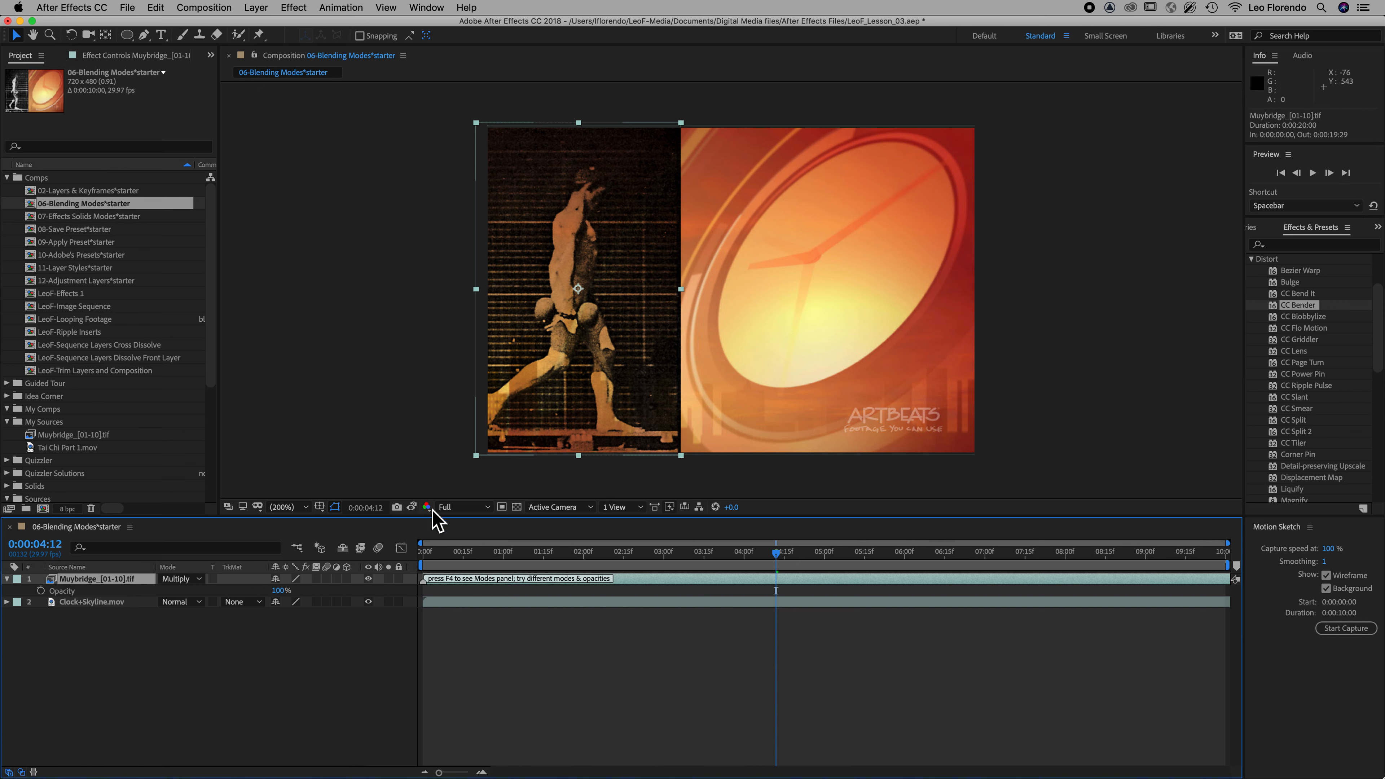
mouse_move(398, 519)
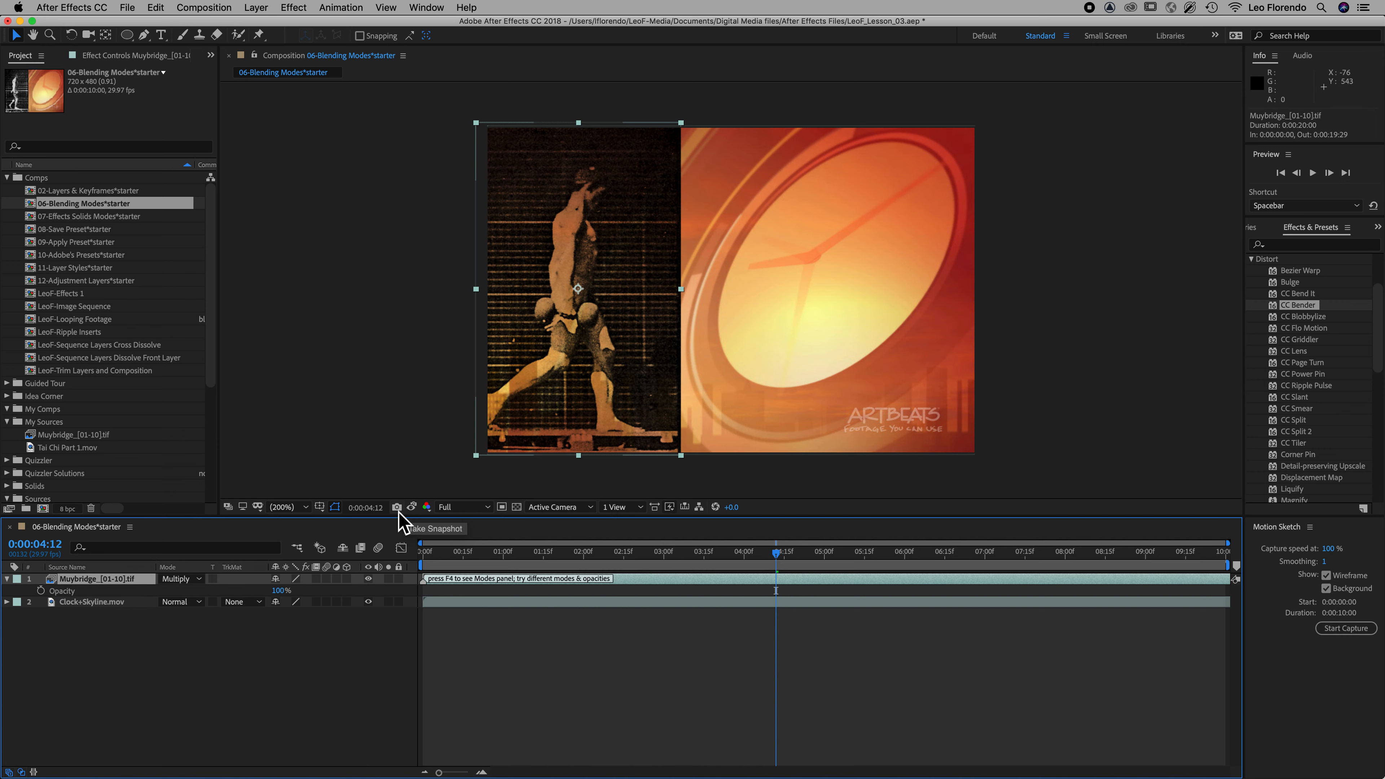
mouse_move(413, 508)
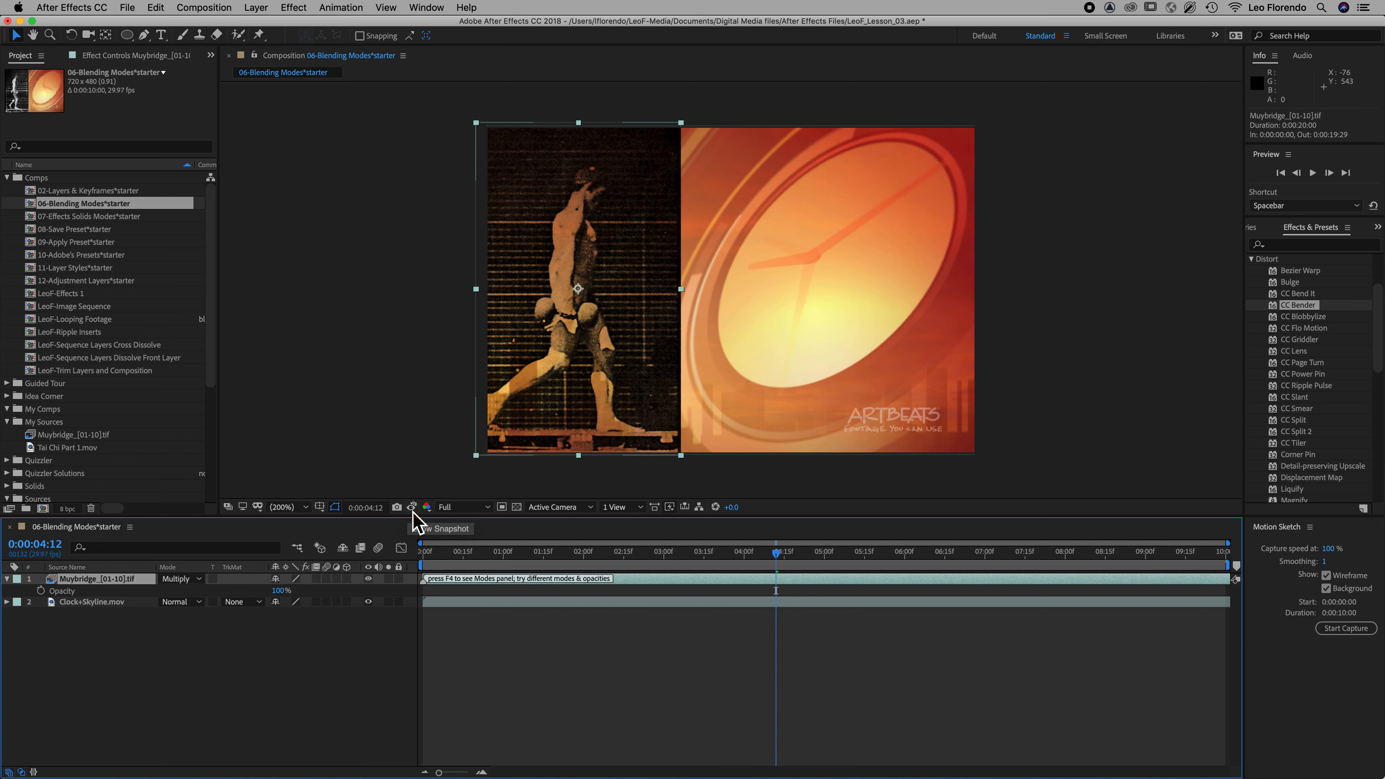
mouse_move(438, 464)
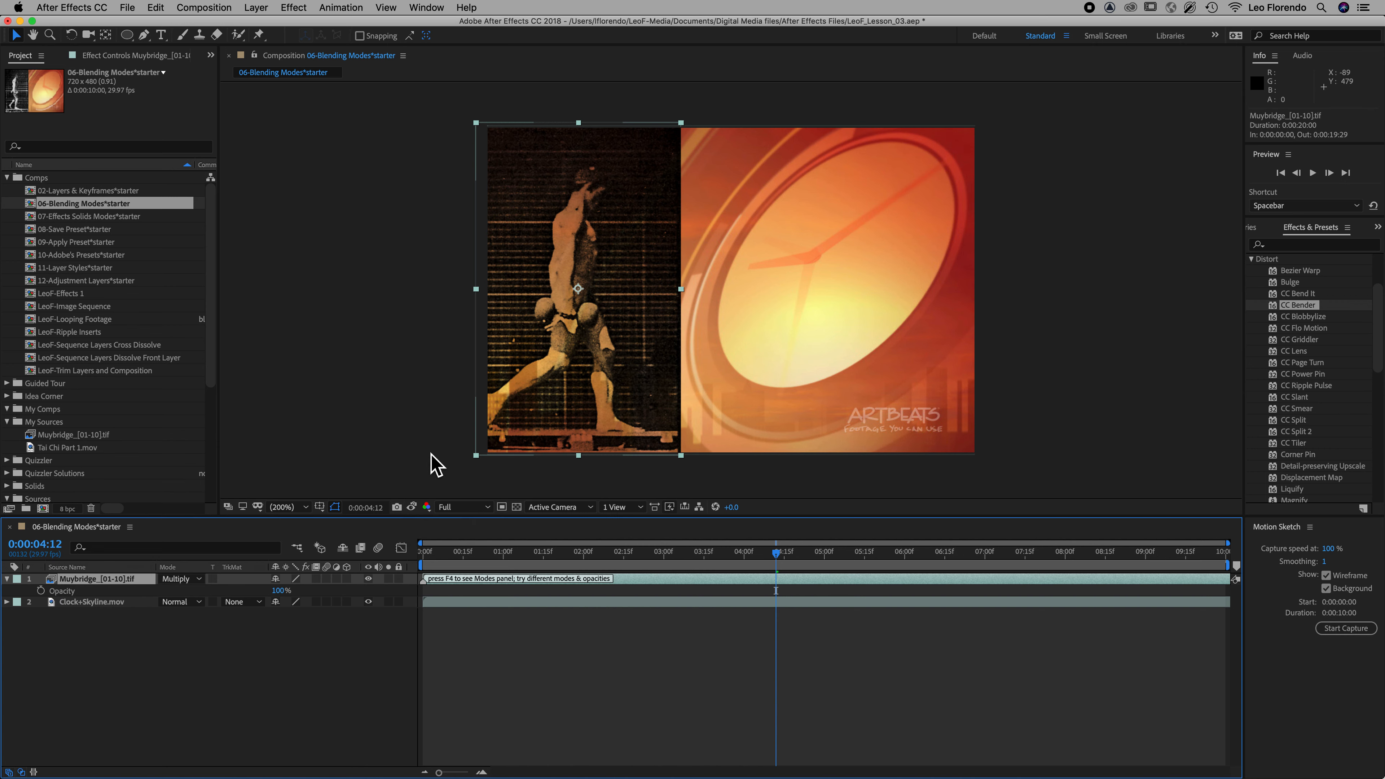
mouse_move(610, 378)
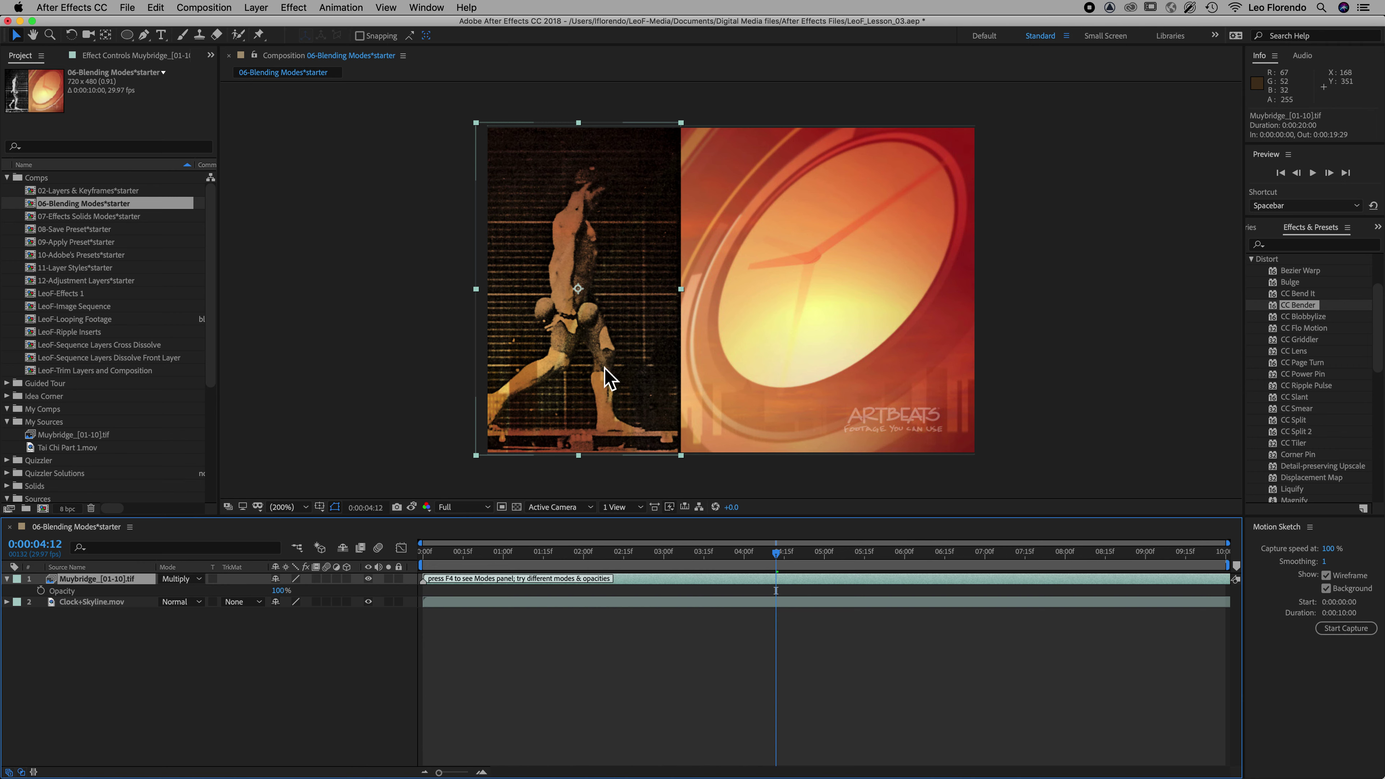
mouse_move(594, 390)
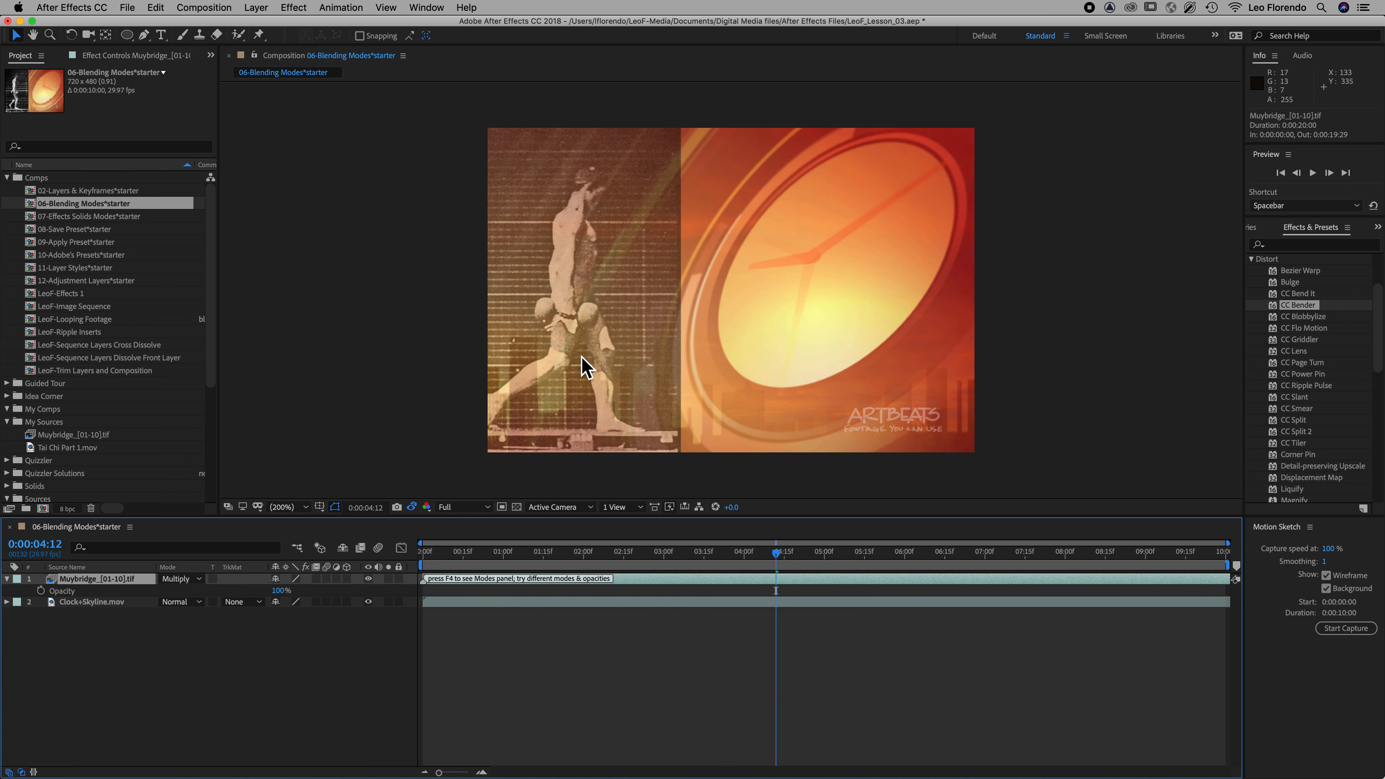
mouse_move(619, 364)
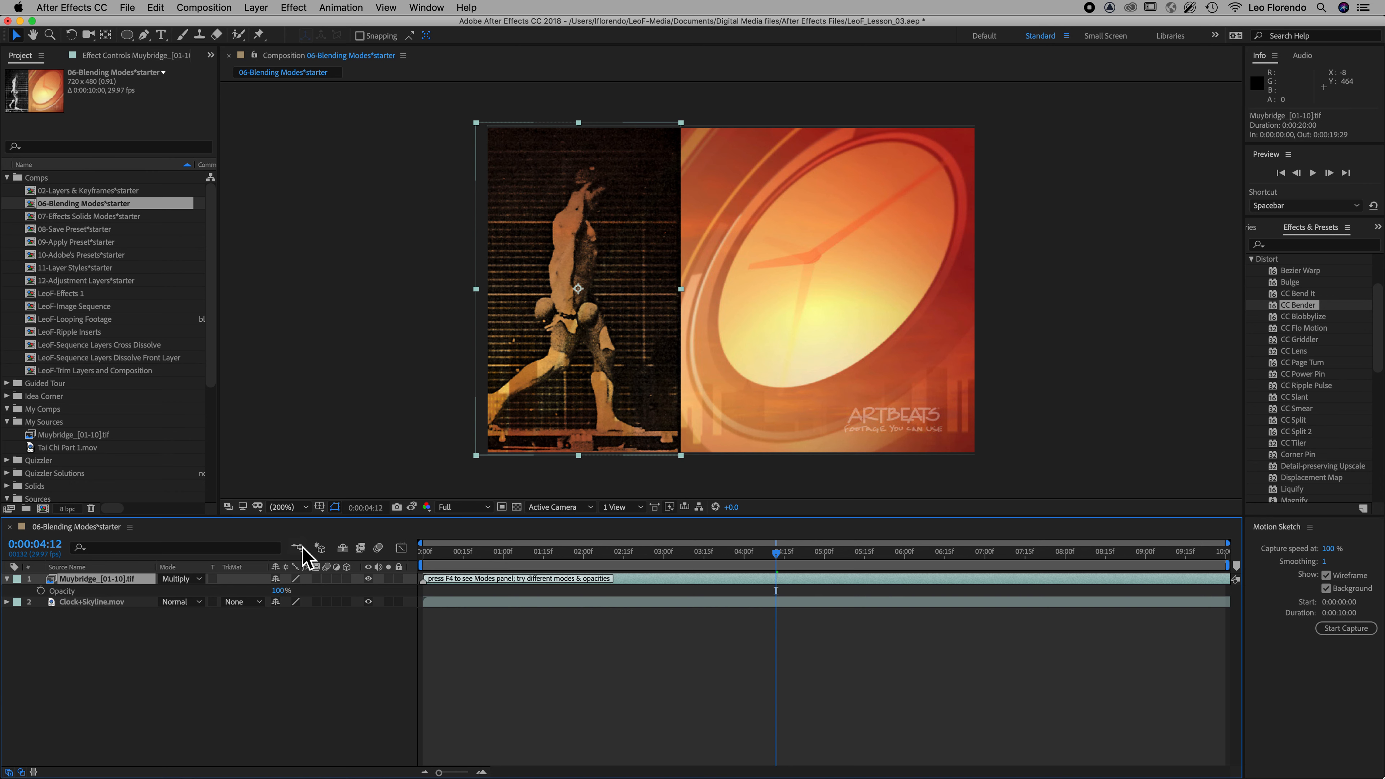
mouse_move(231, 603)
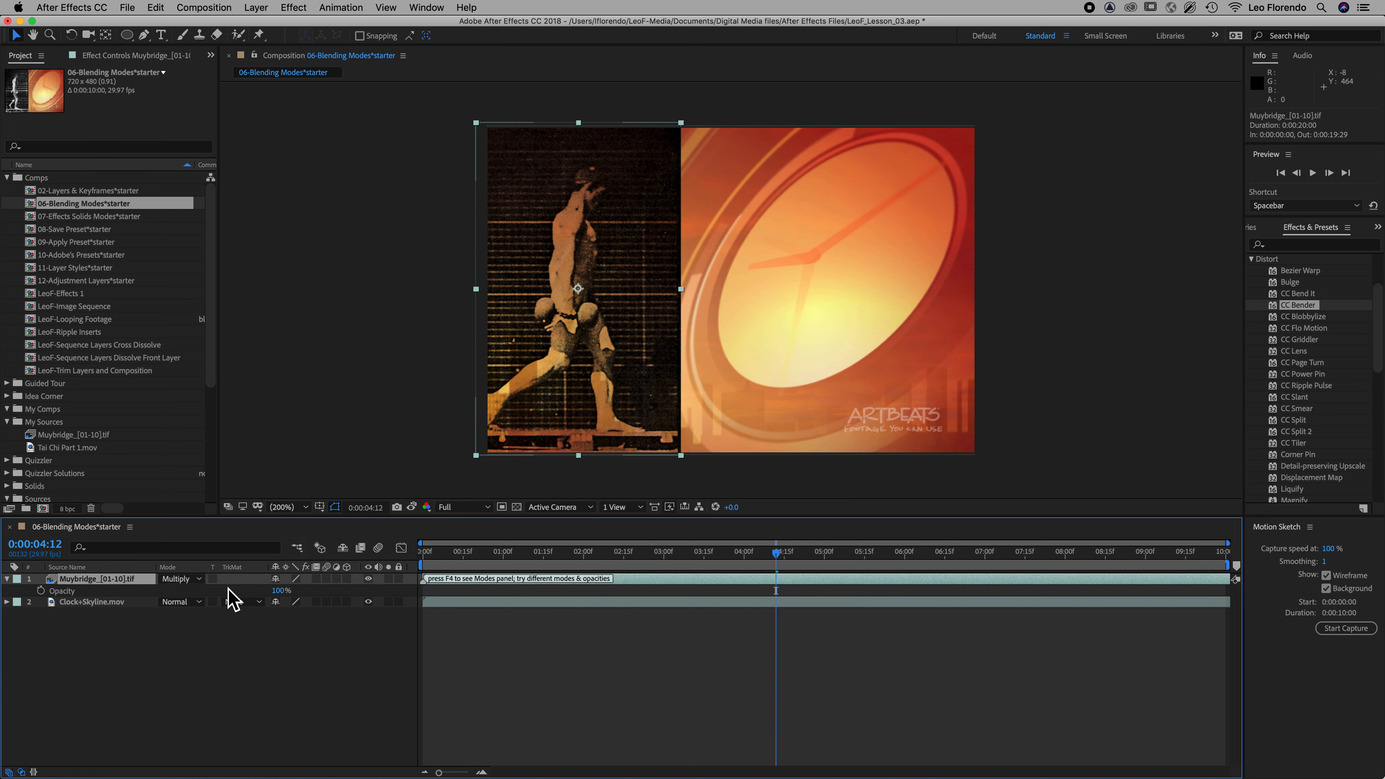
Blend the Muybridge layer over the clock with Screen and compare it against the stored snapshot
click(181, 579)
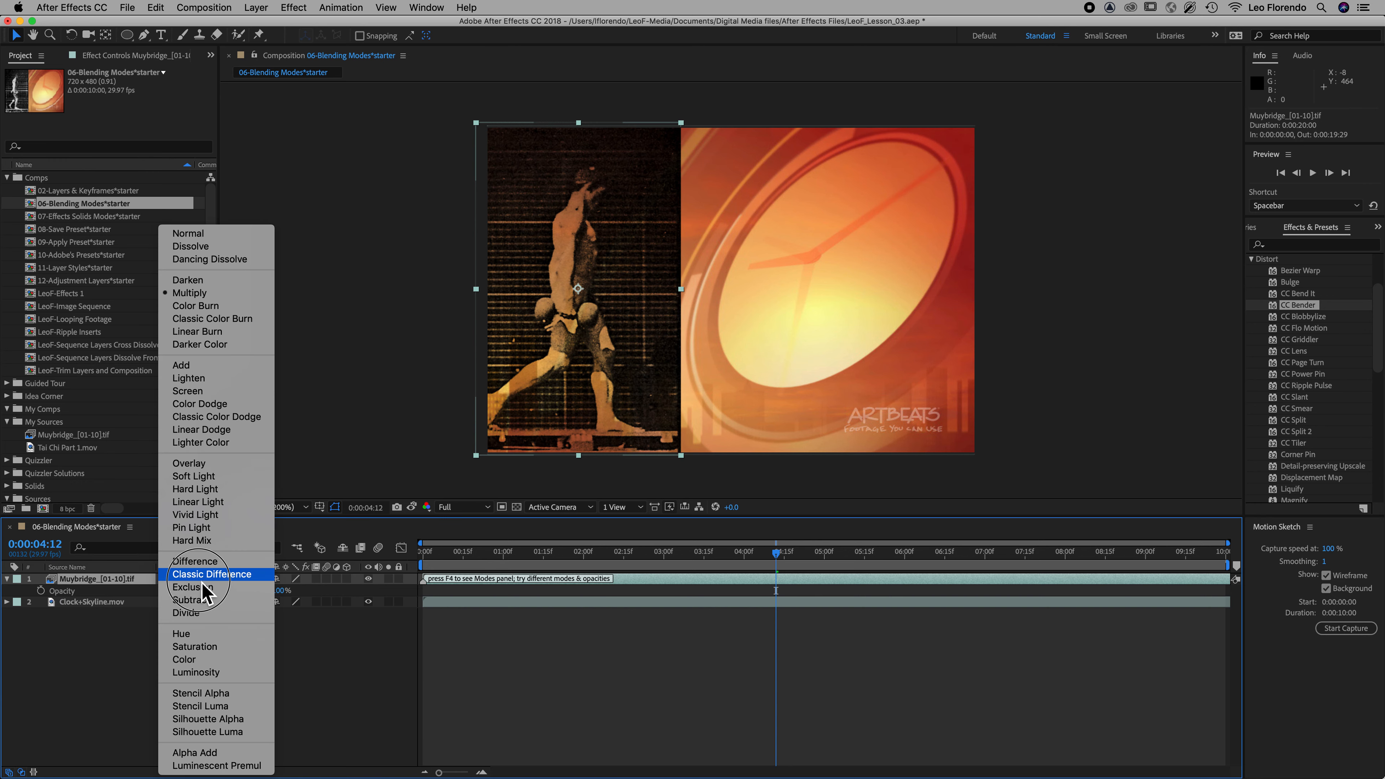
mouse_move(221, 318)
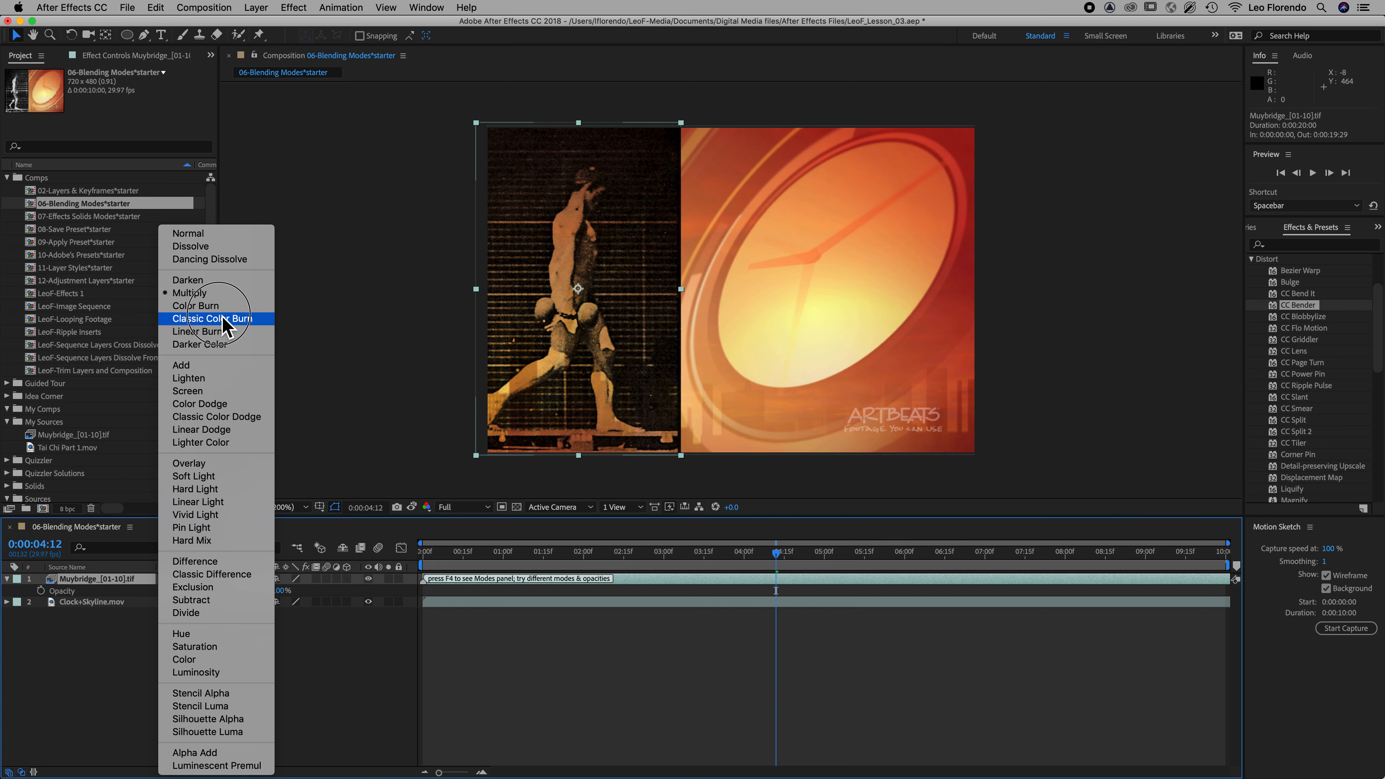
mouse_move(188, 378)
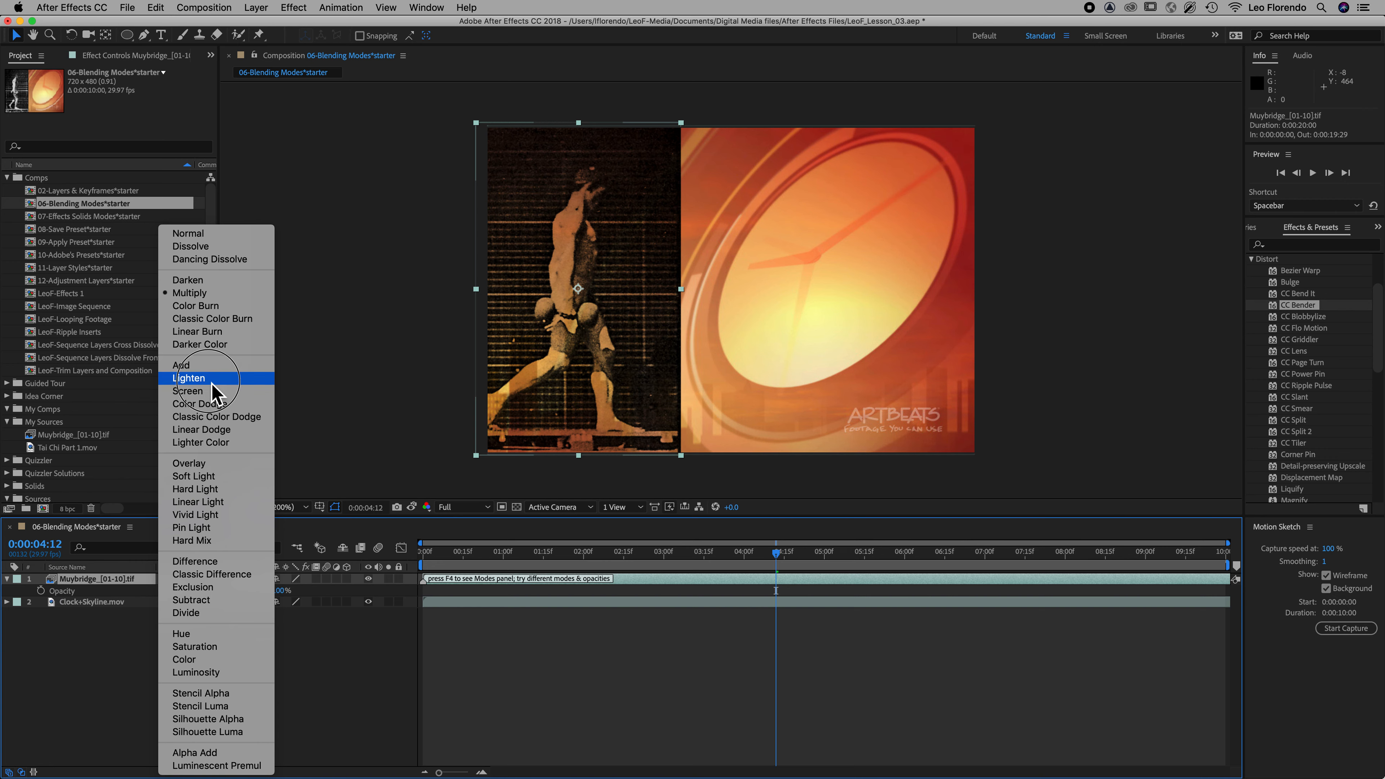
mouse_move(208, 391)
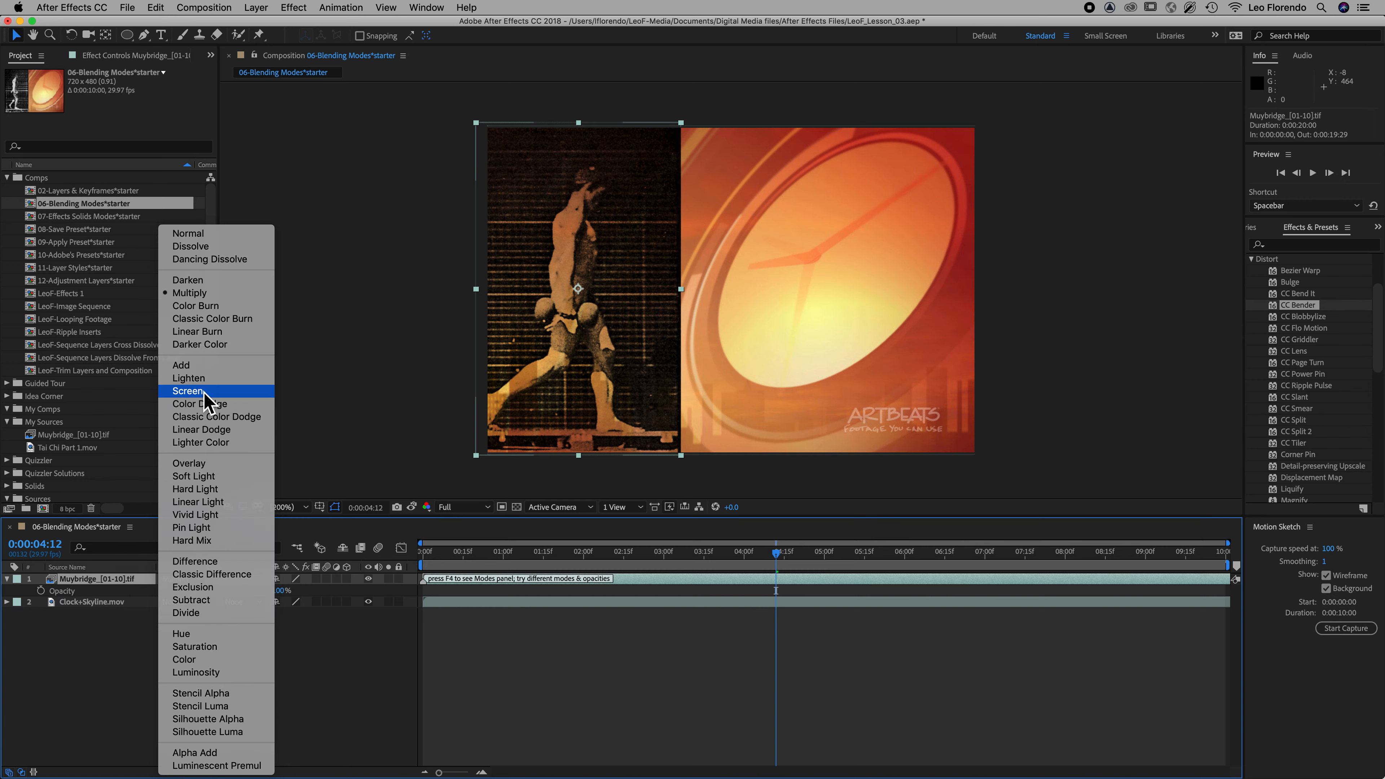
click(188, 391)
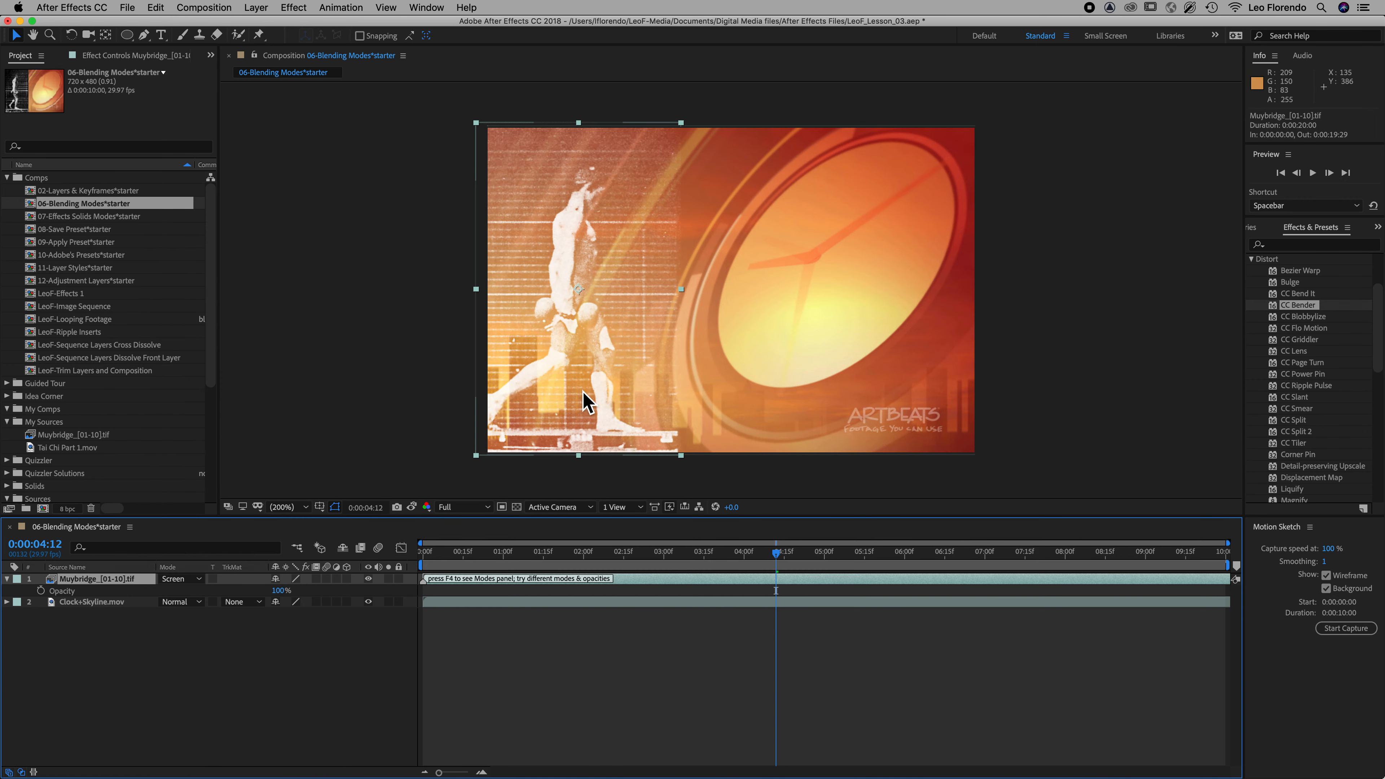
mouse_move(618, 416)
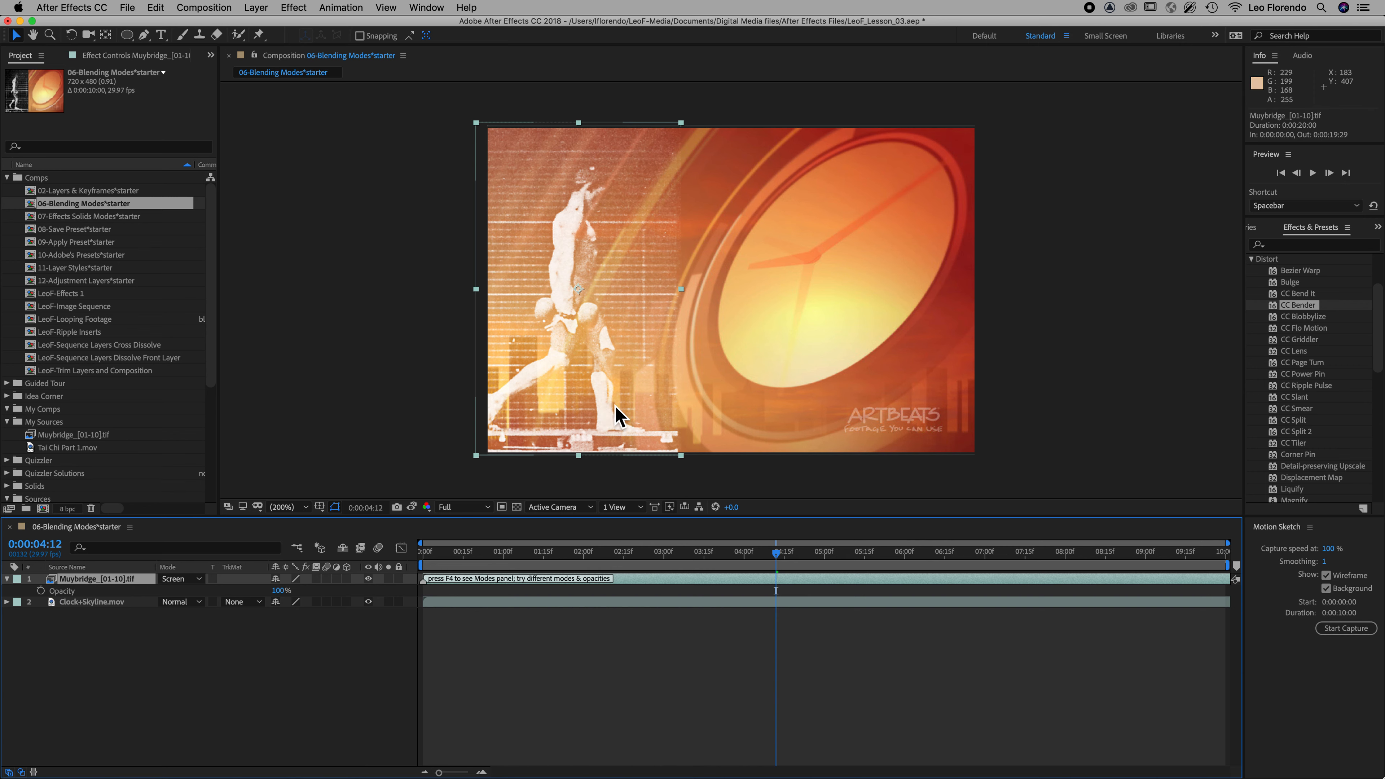
mouse_move(606, 437)
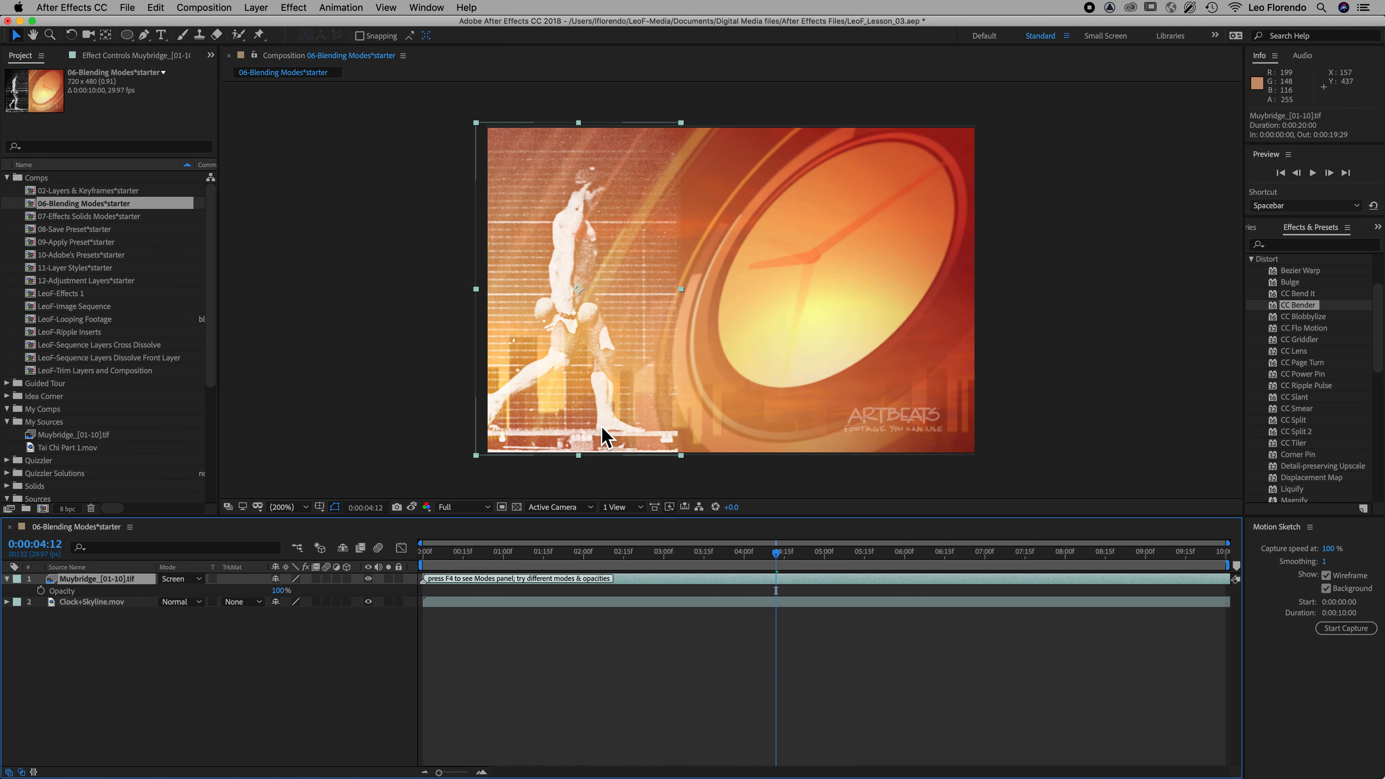
mouse_move(653, 429)
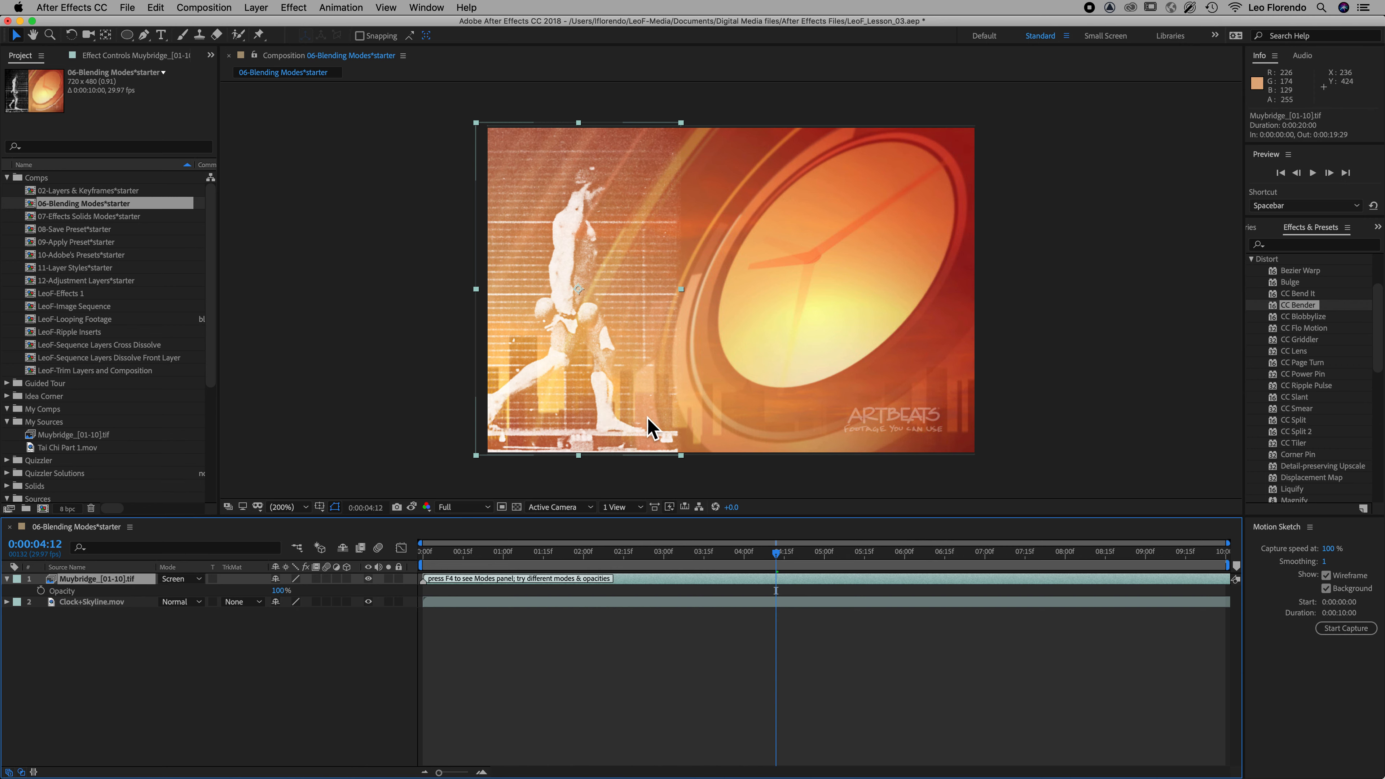
mouse_move(594, 366)
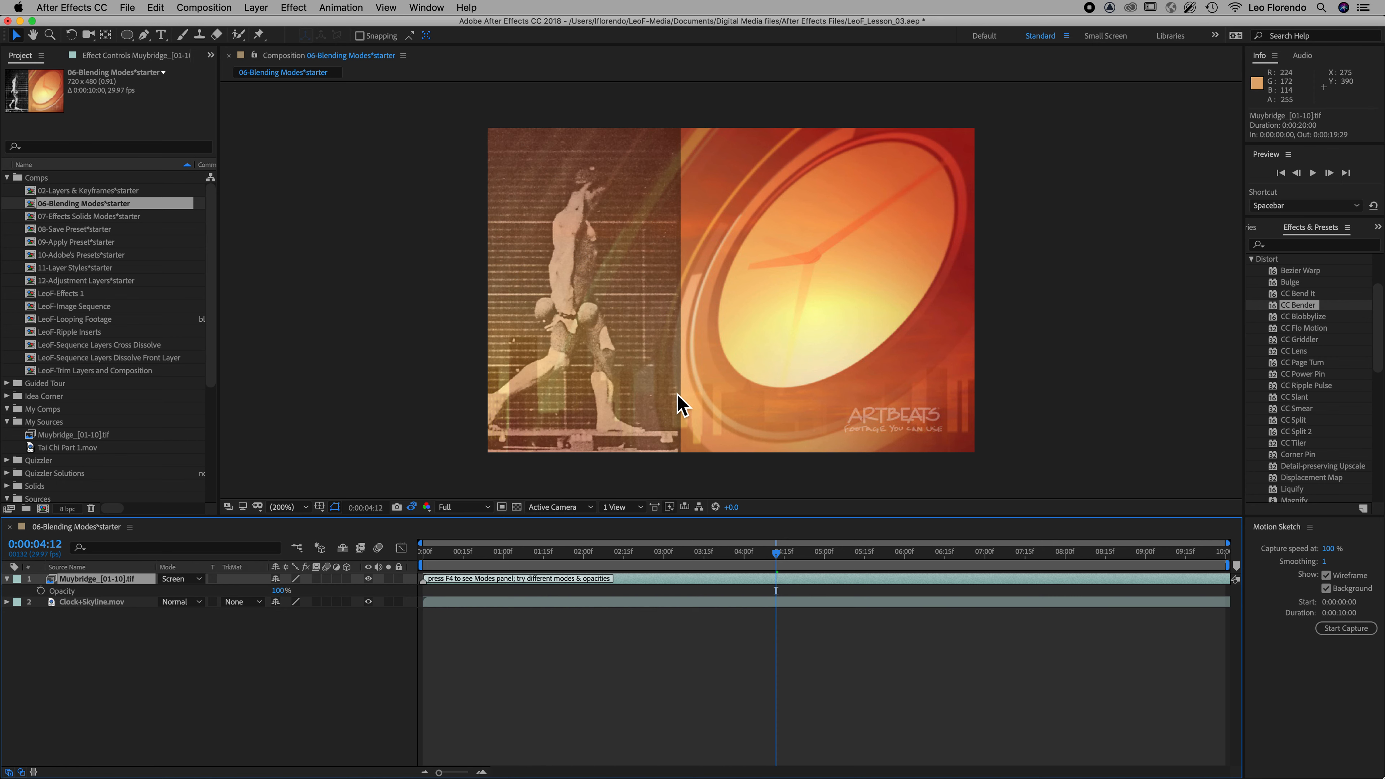
click(583, 292)
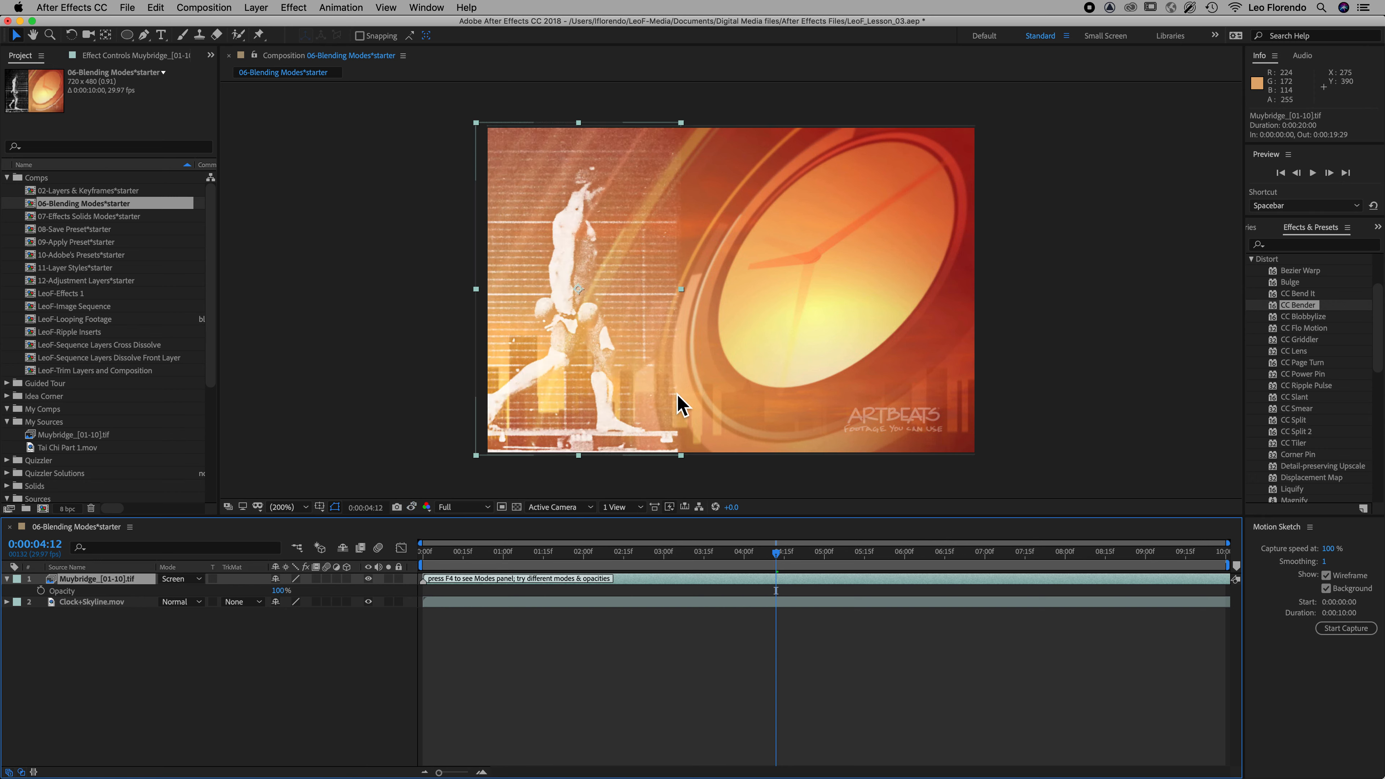
mouse_move(168, 605)
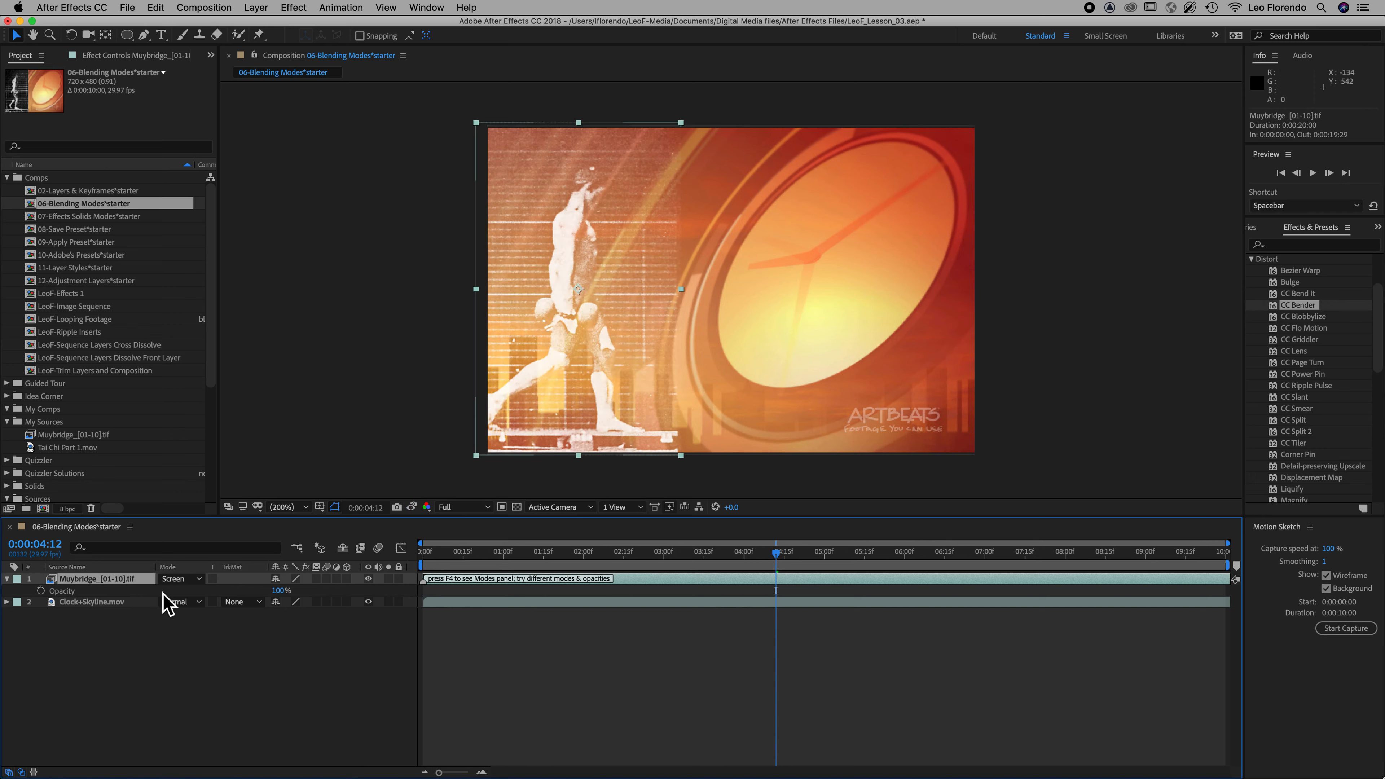
click(181, 579)
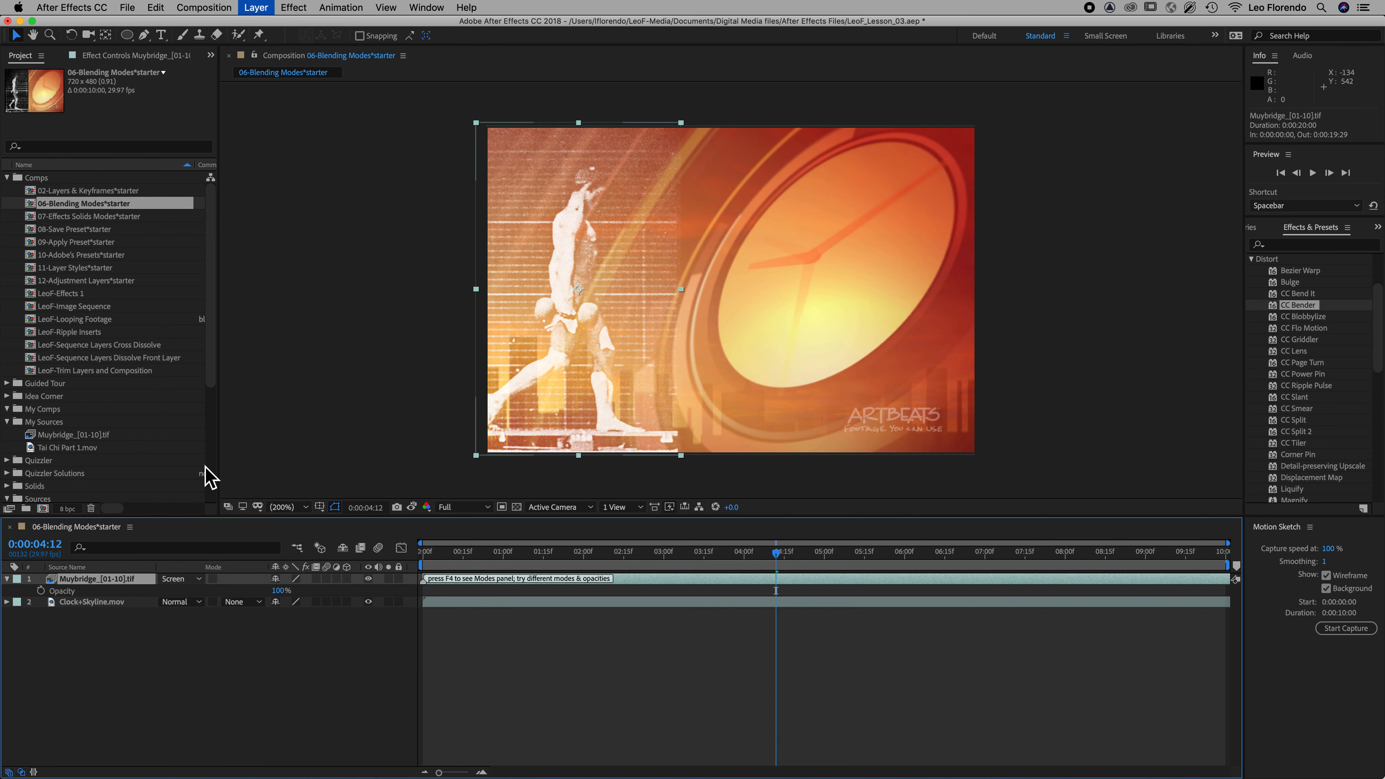
click(178, 578)
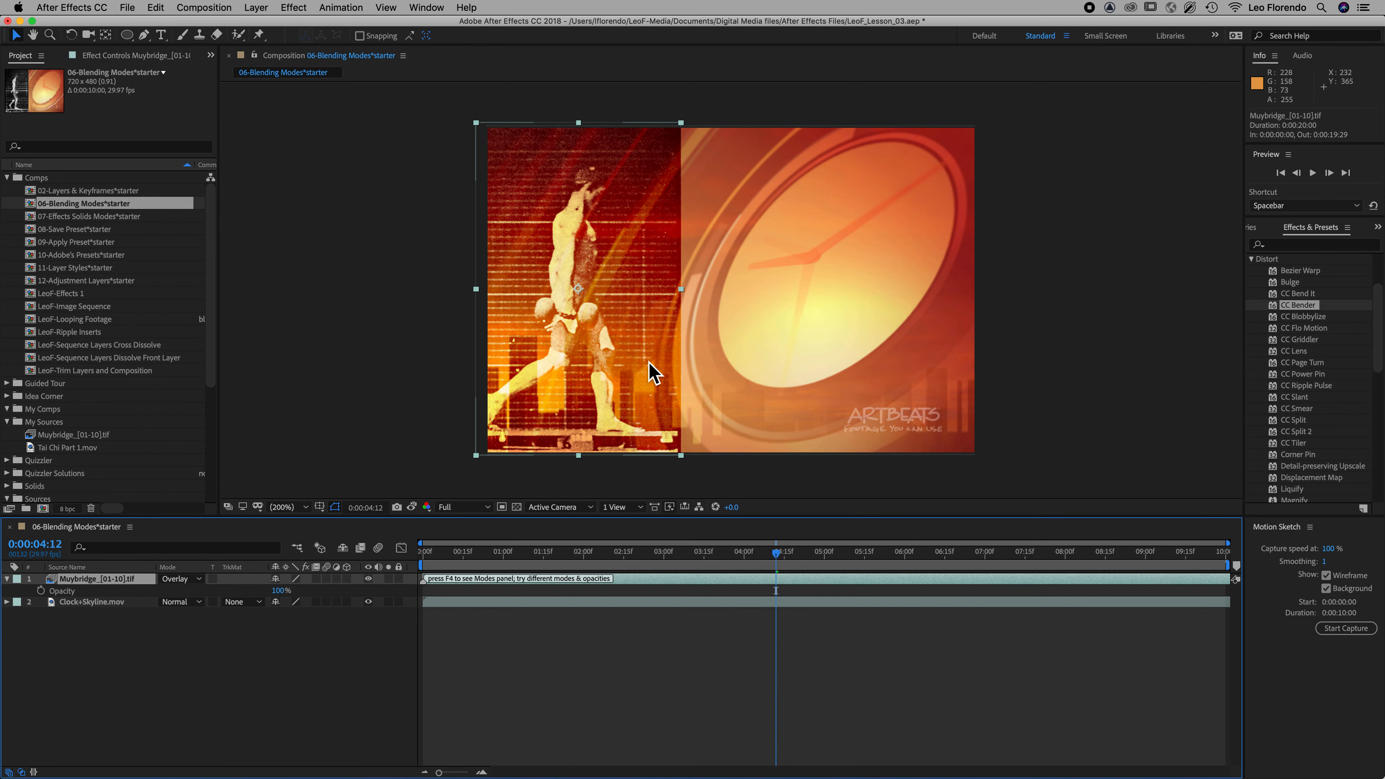
mouse_move(664, 337)
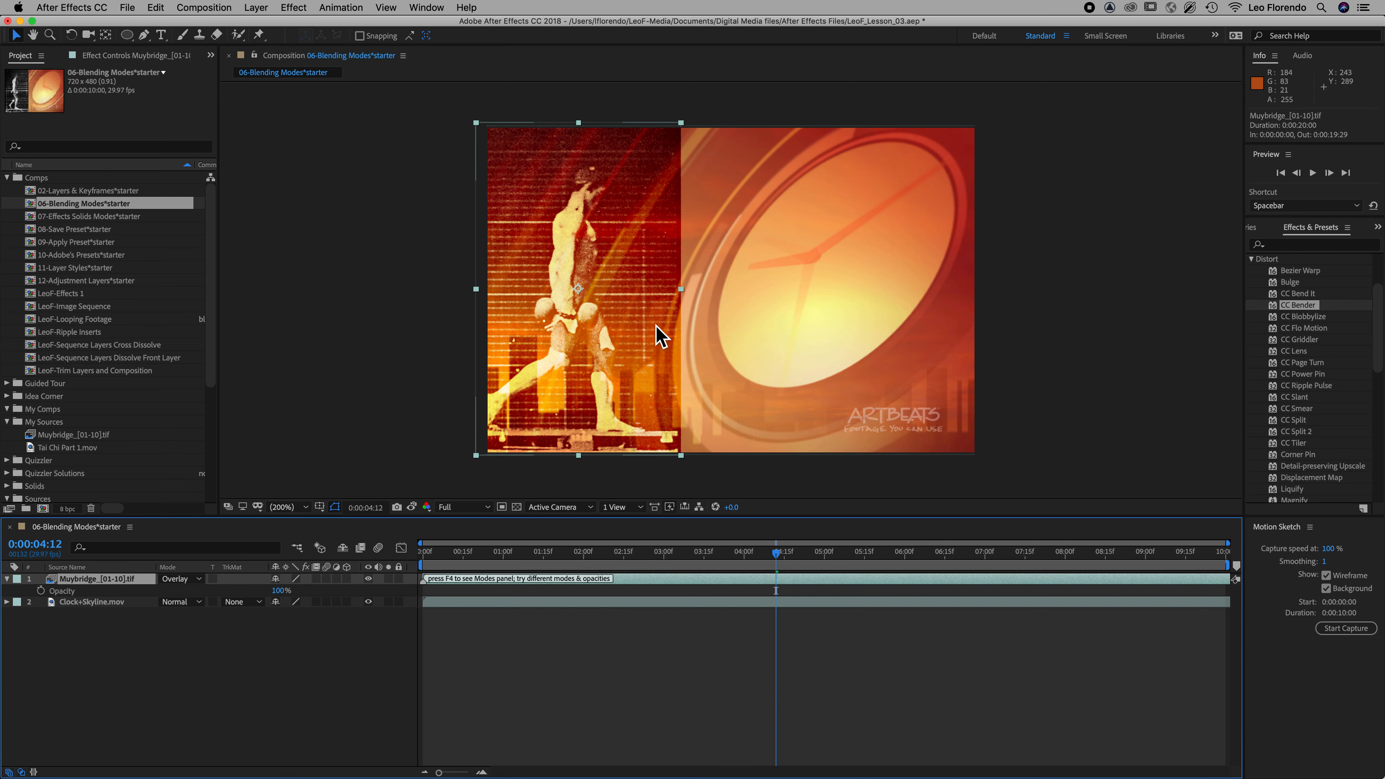
mouse_move(615, 345)
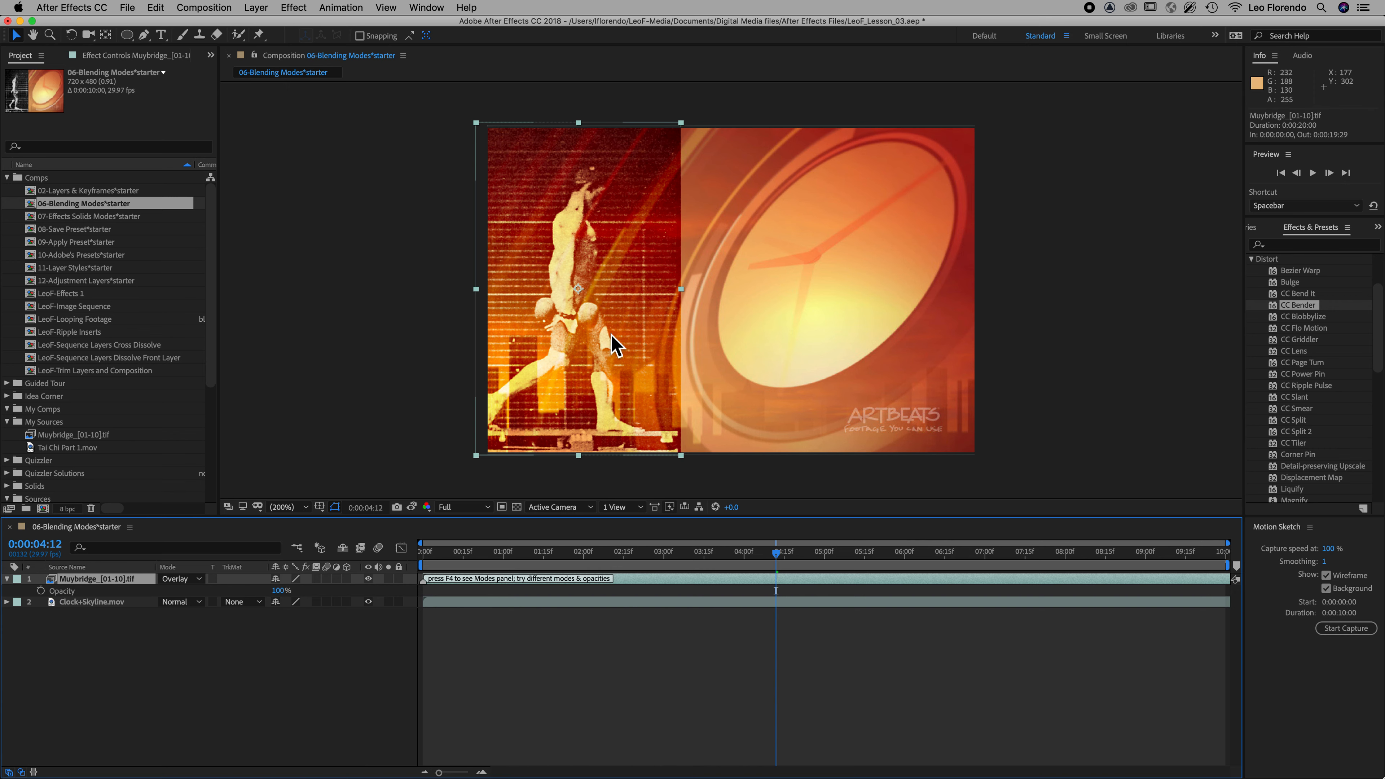
mouse_move(792, 345)
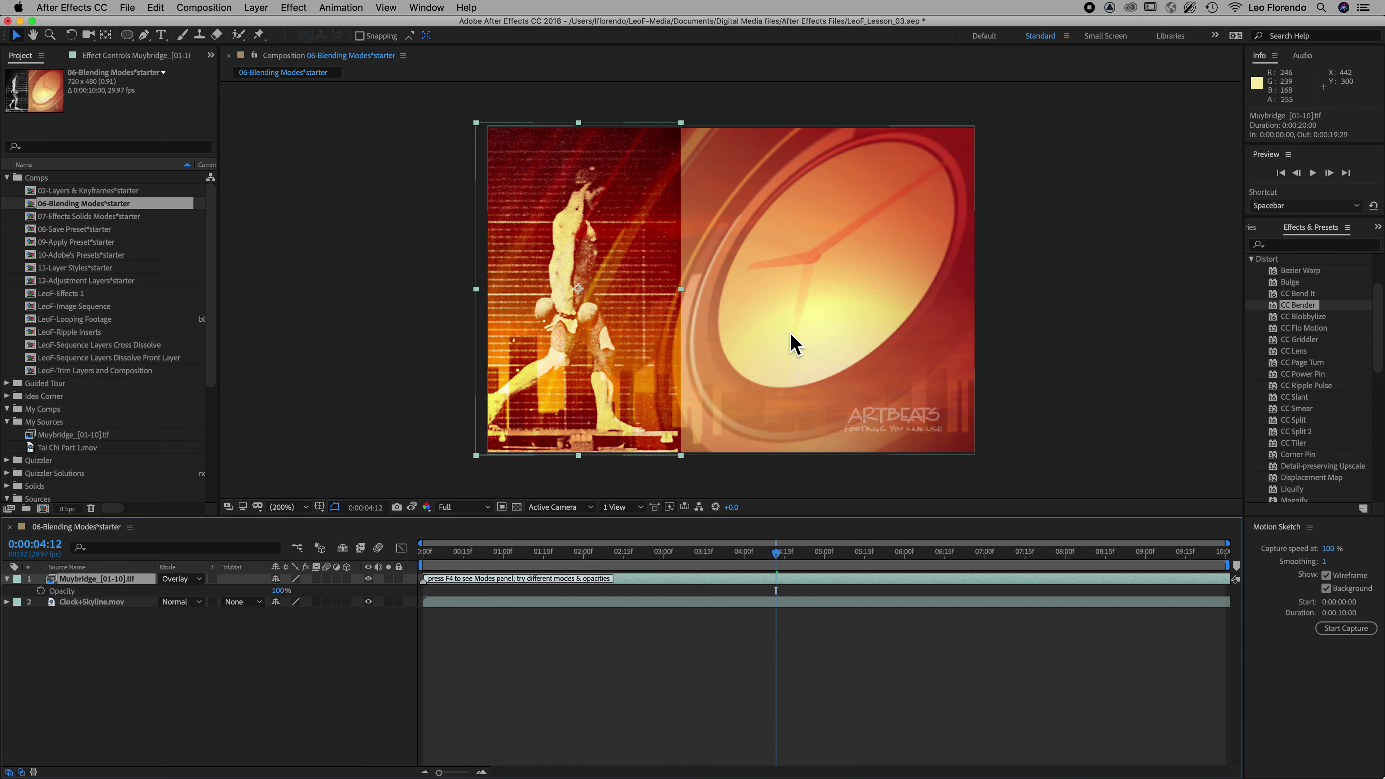
mouse_move(477, 499)
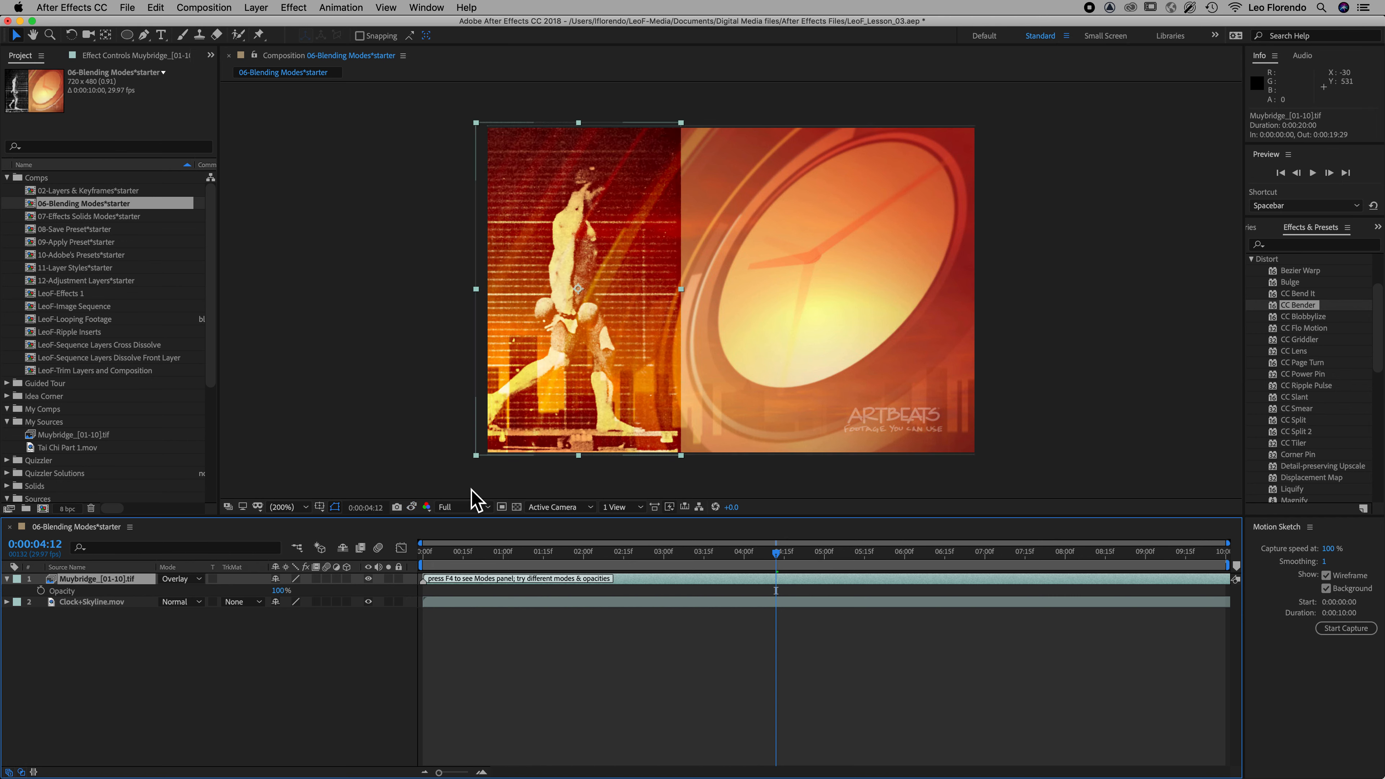
mouse_move(403, 526)
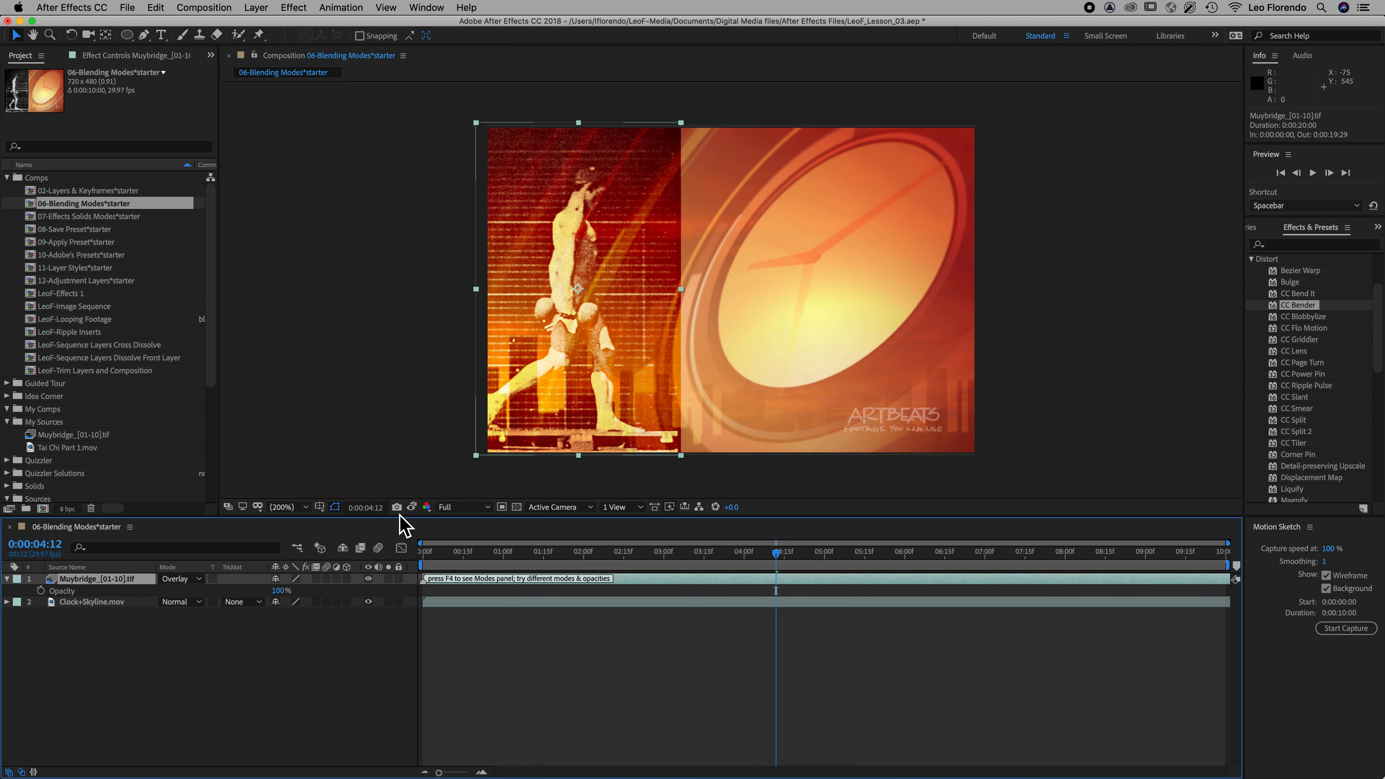
mouse_move(397, 507)
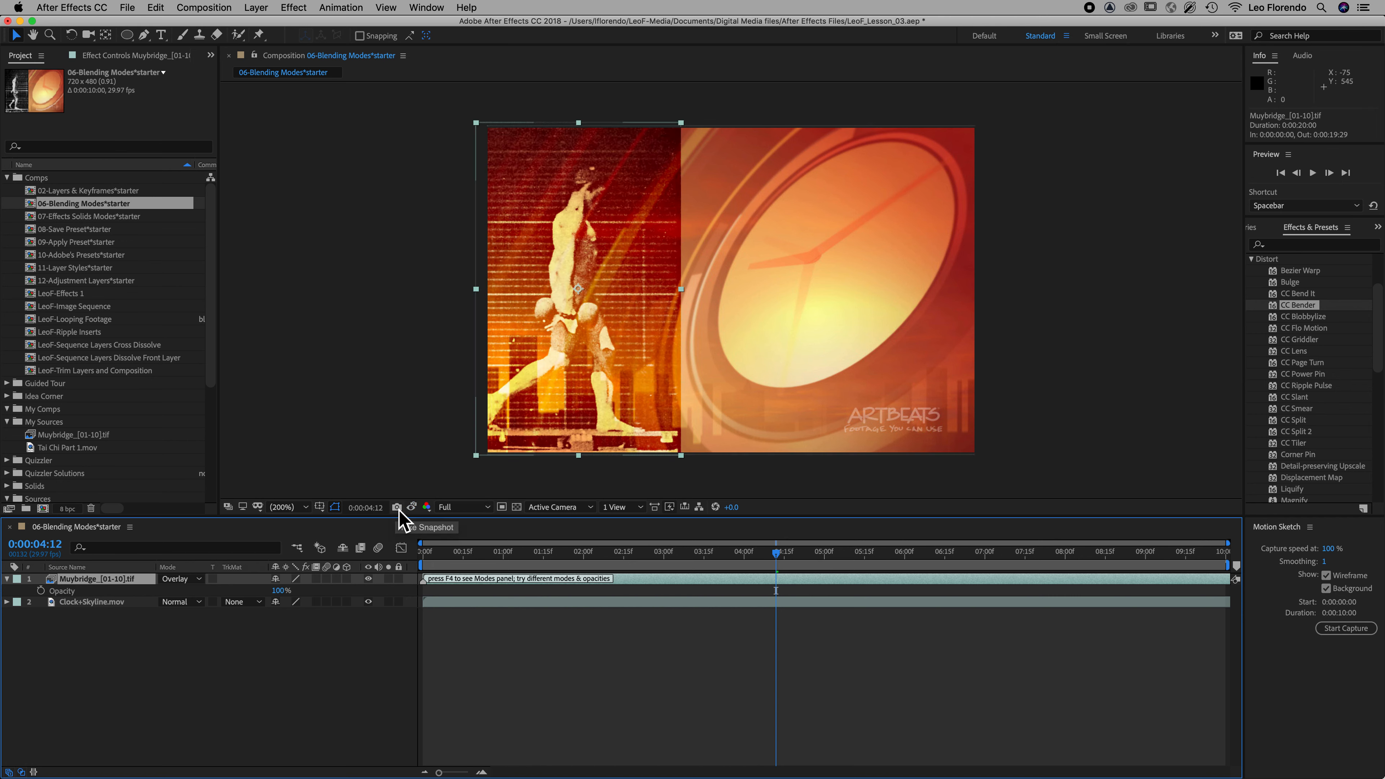
Switch the Muybridge layer's blending mode to Multiply, darkening the figure
click(181, 578)
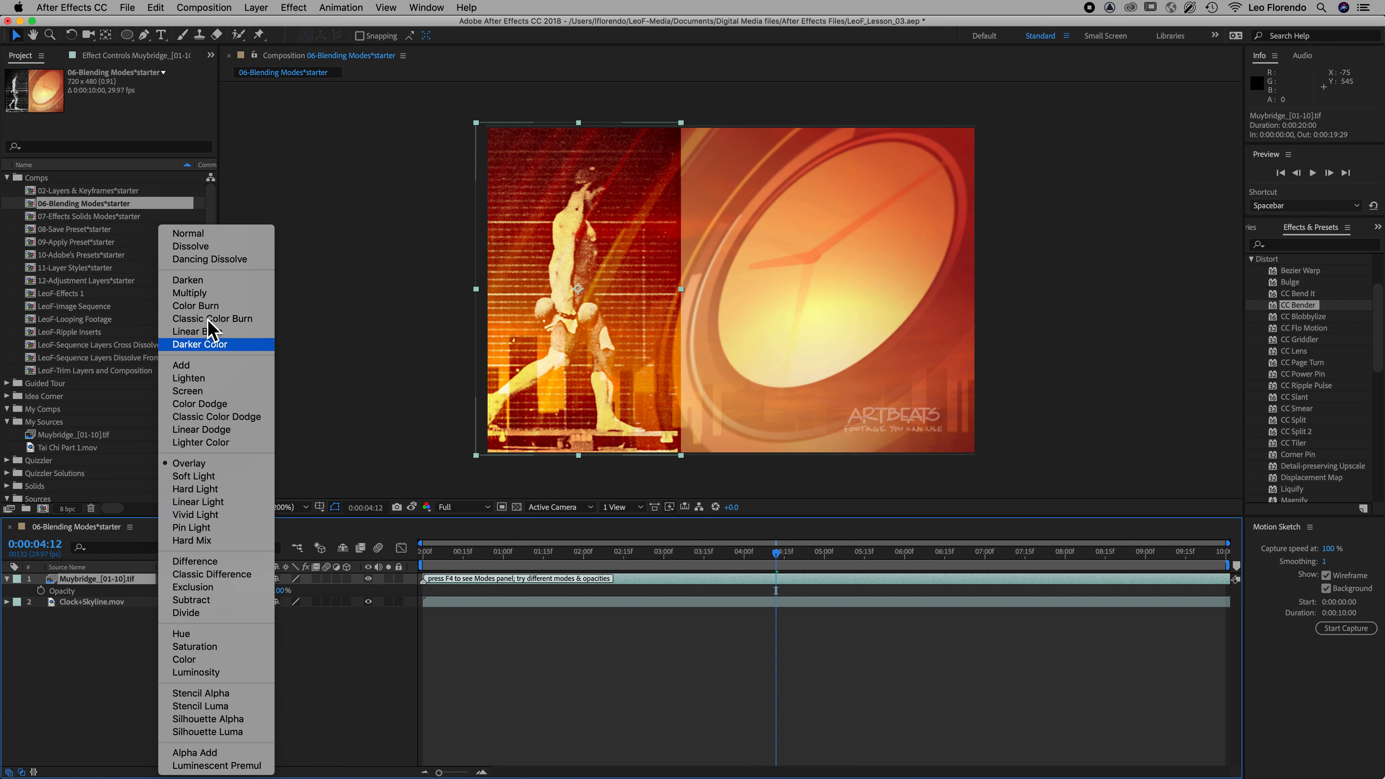
click(190, 293)
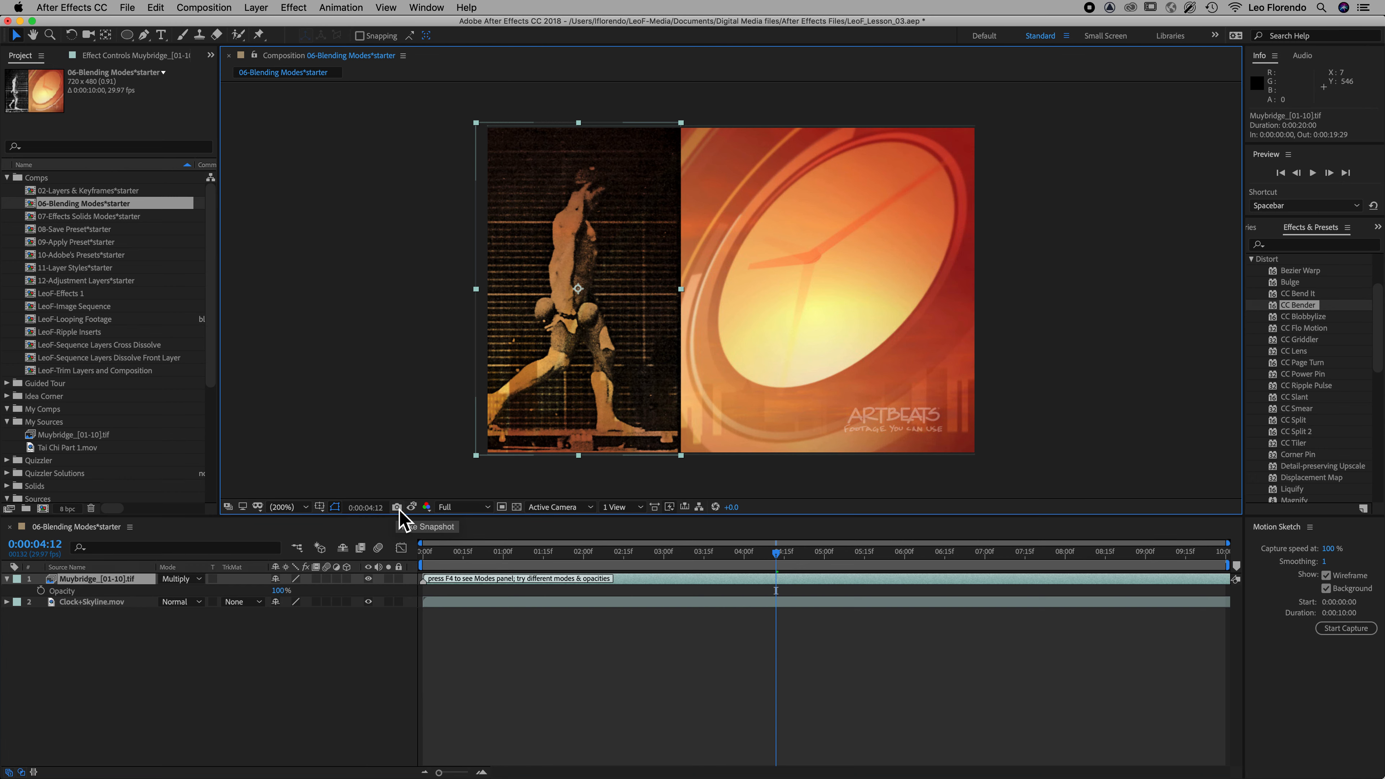
mouse_move(201, 599)
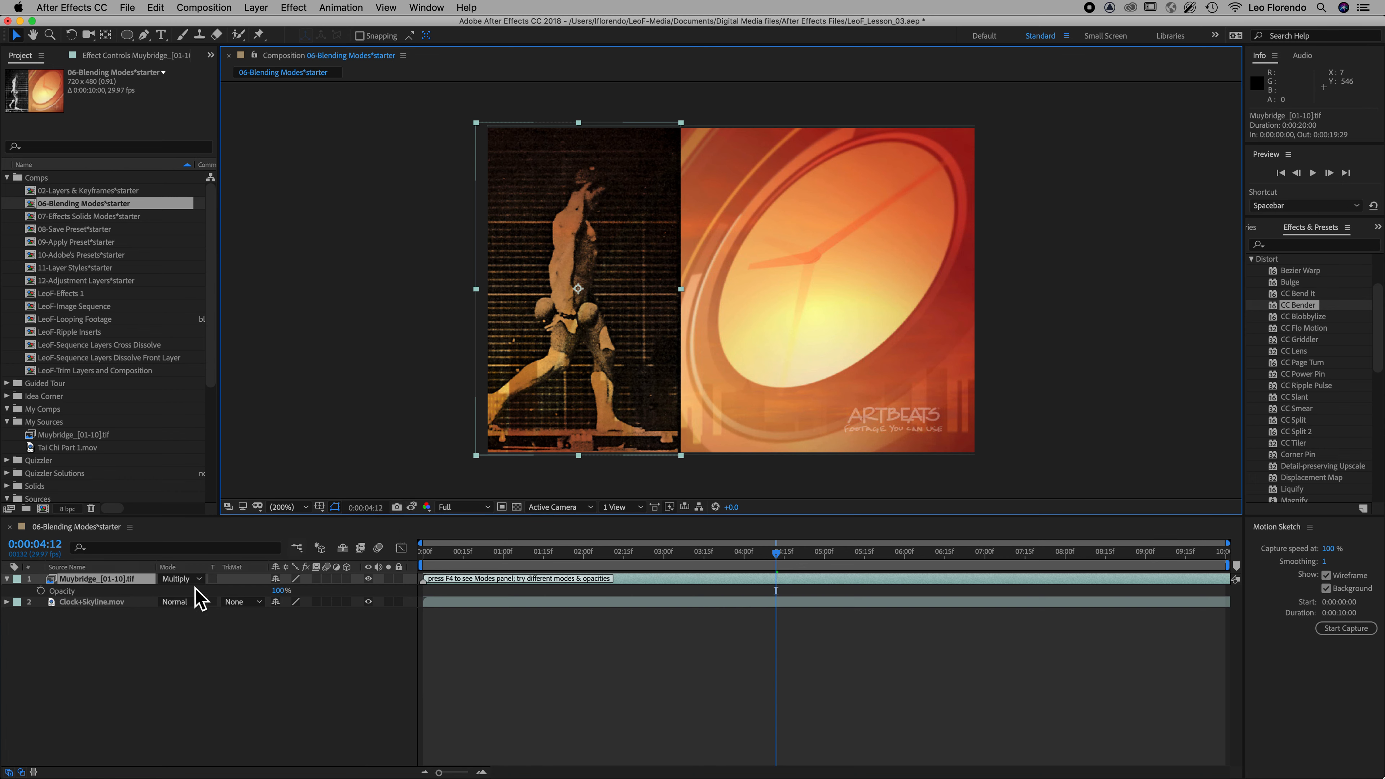
Return the Muybridge layer to Screen so the figure glows pale over the clock
click(179, 579)
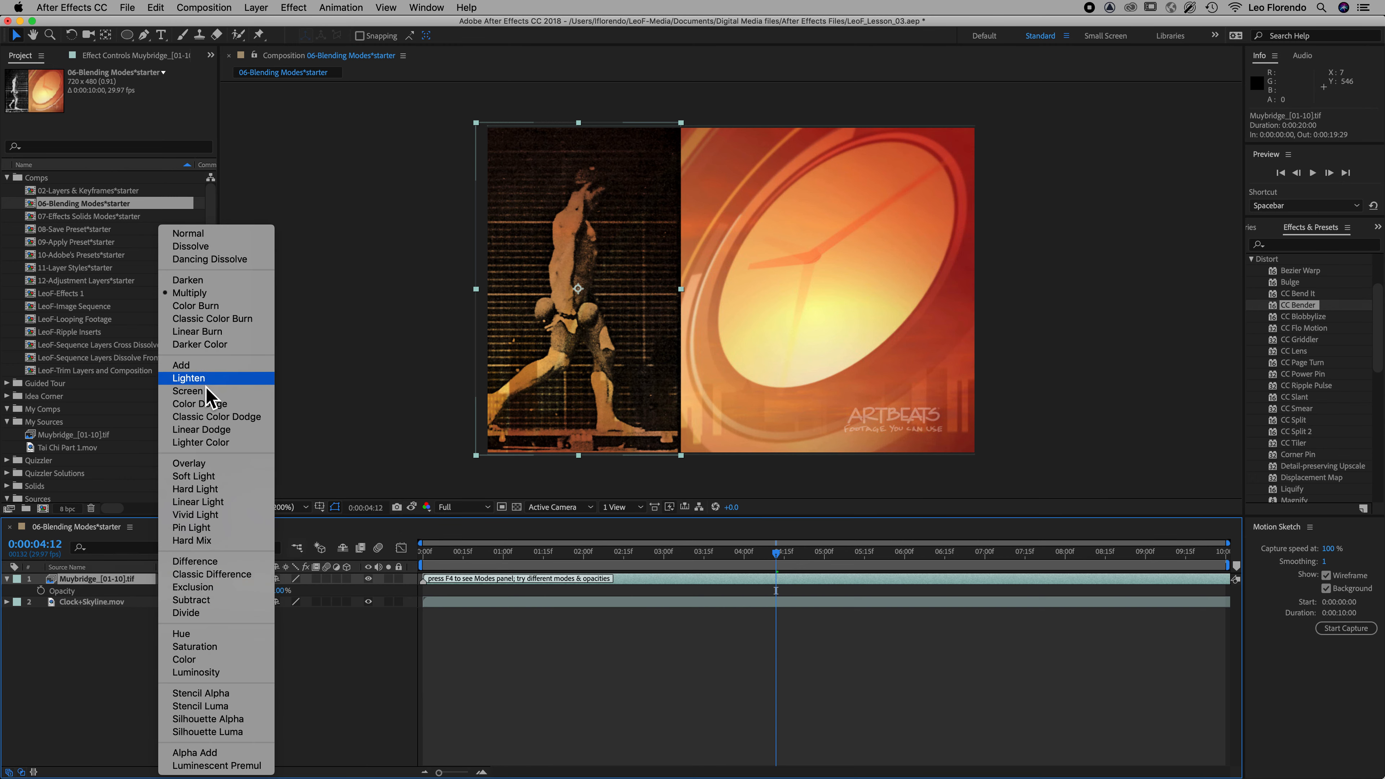
click(188, 391)
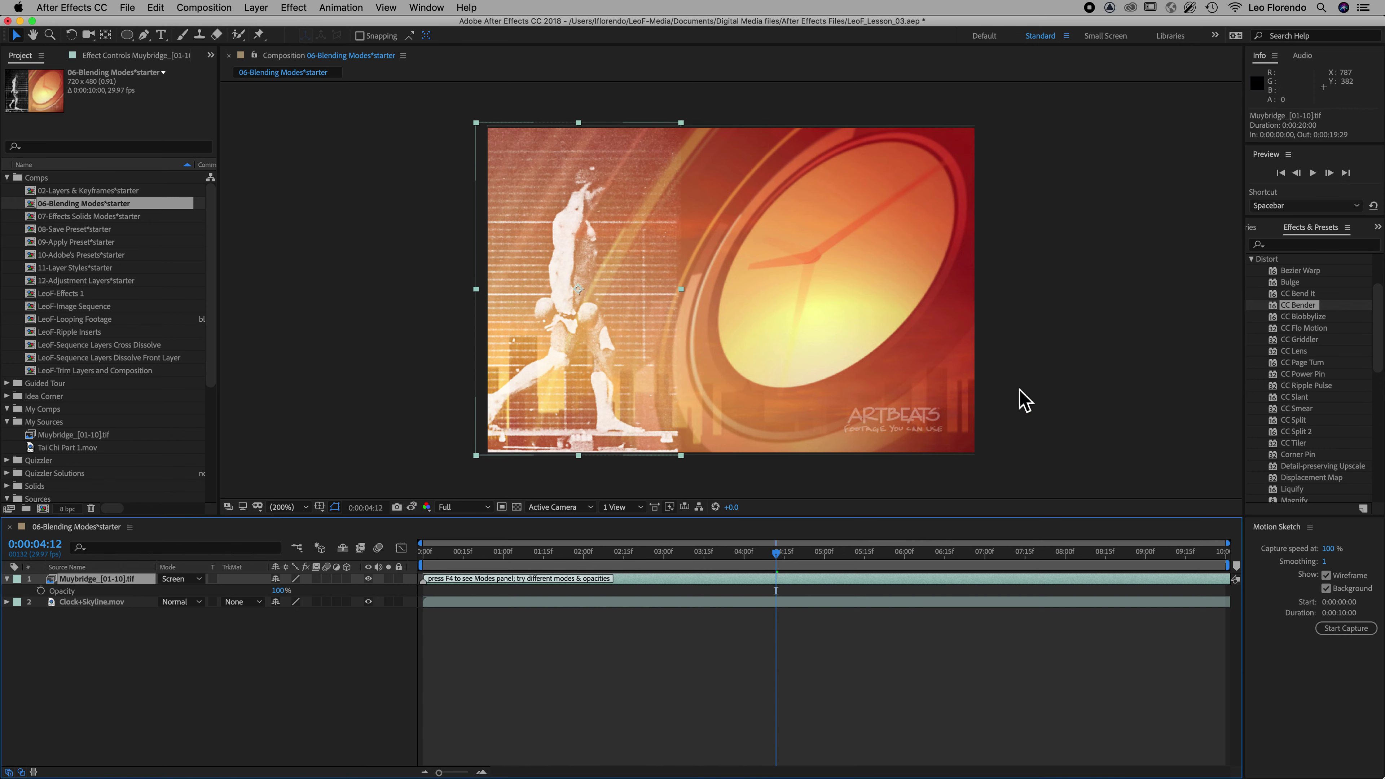
mouse_move(231, 582)
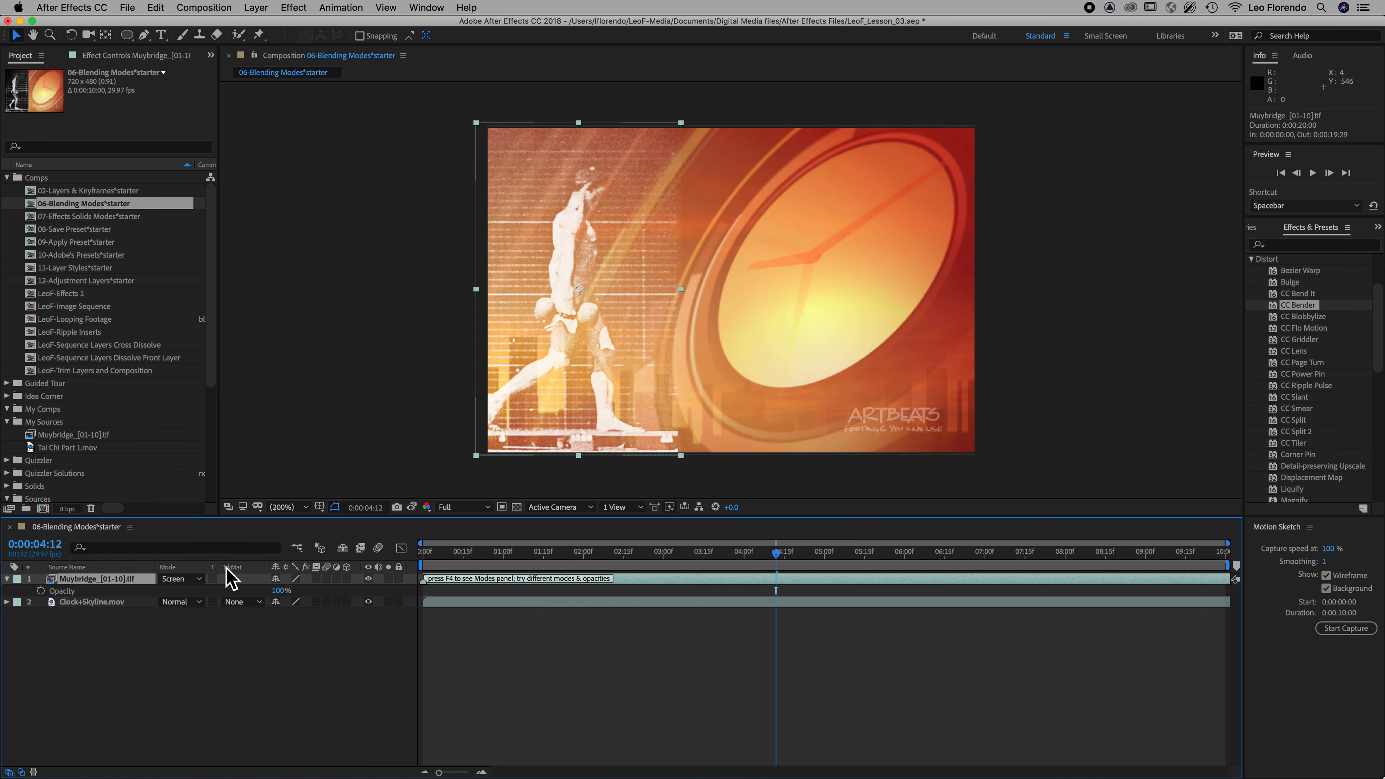
click(180, 579)
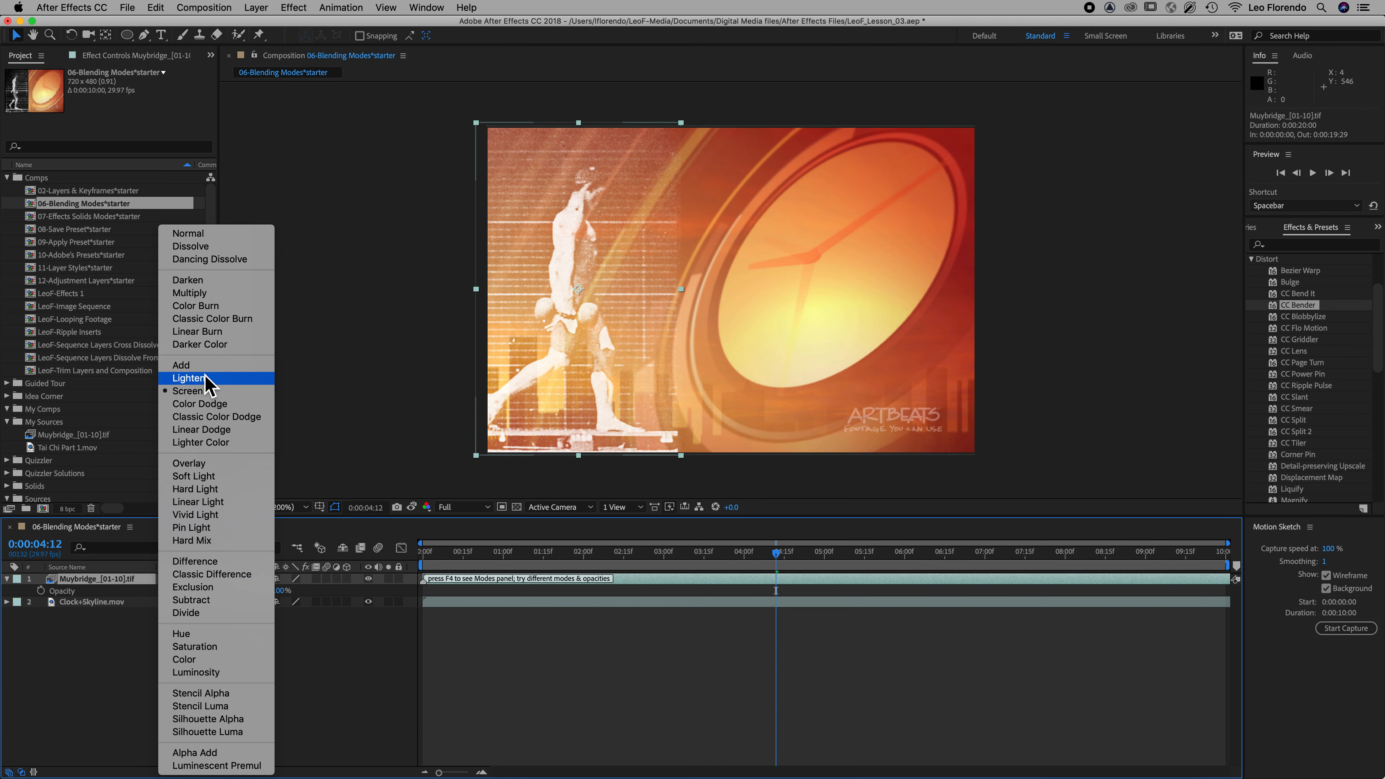
mouse_move(202, 561)
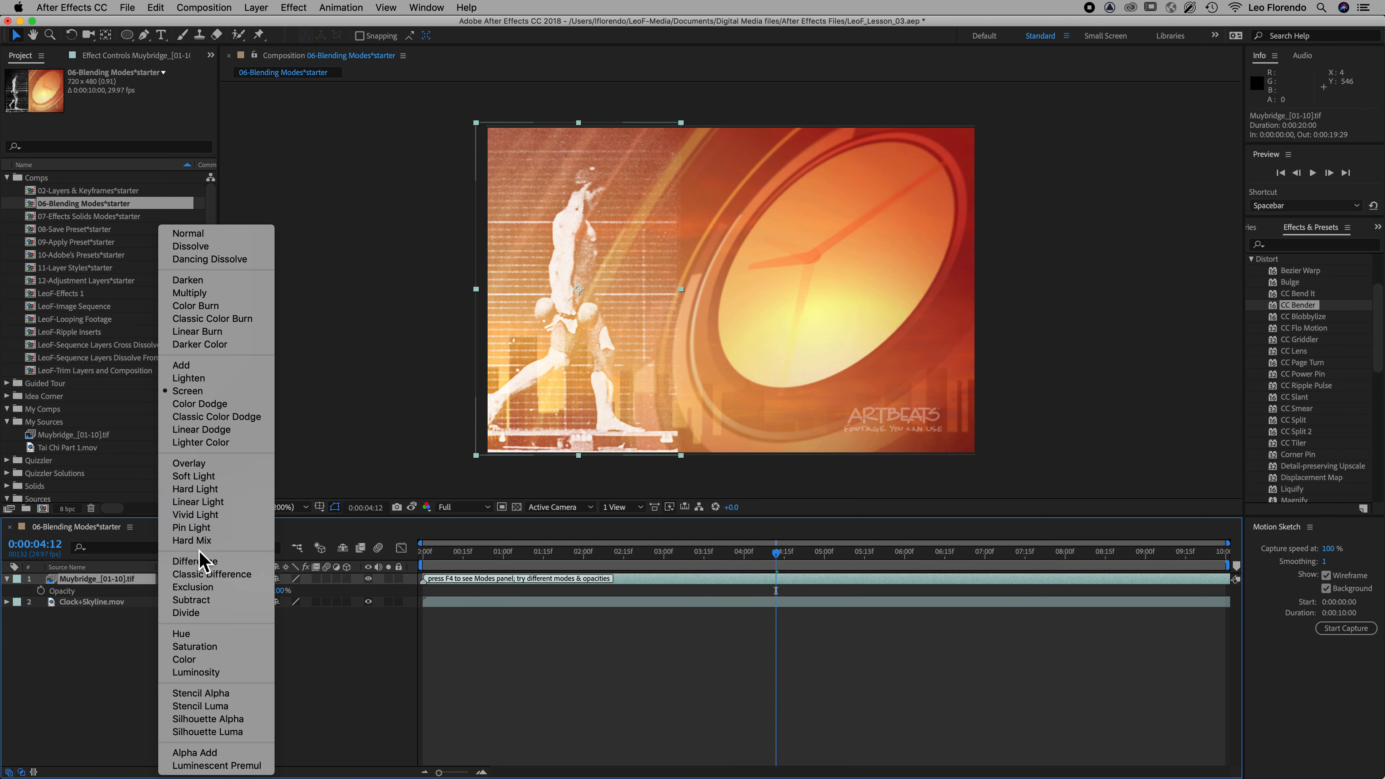
mouse_move(198, 502)
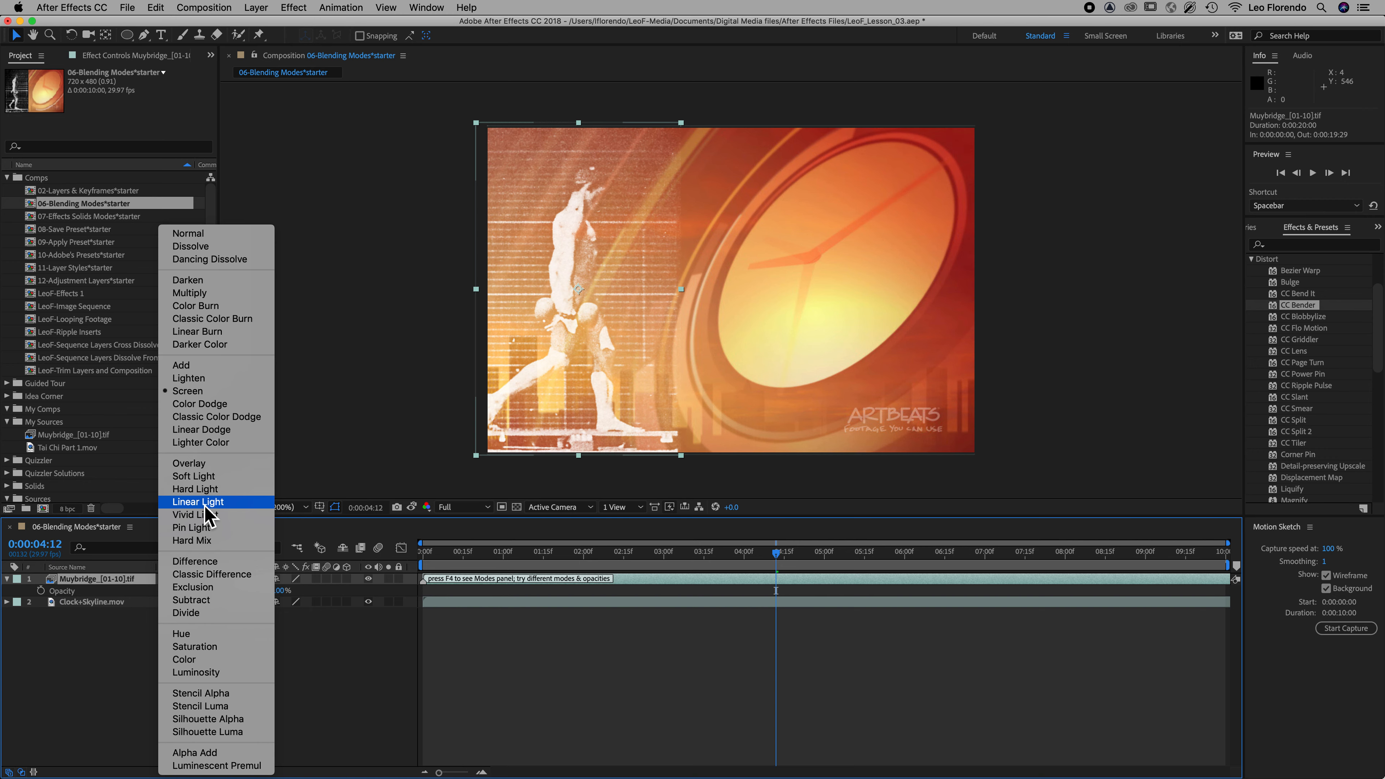
mouse_move(122, 676)
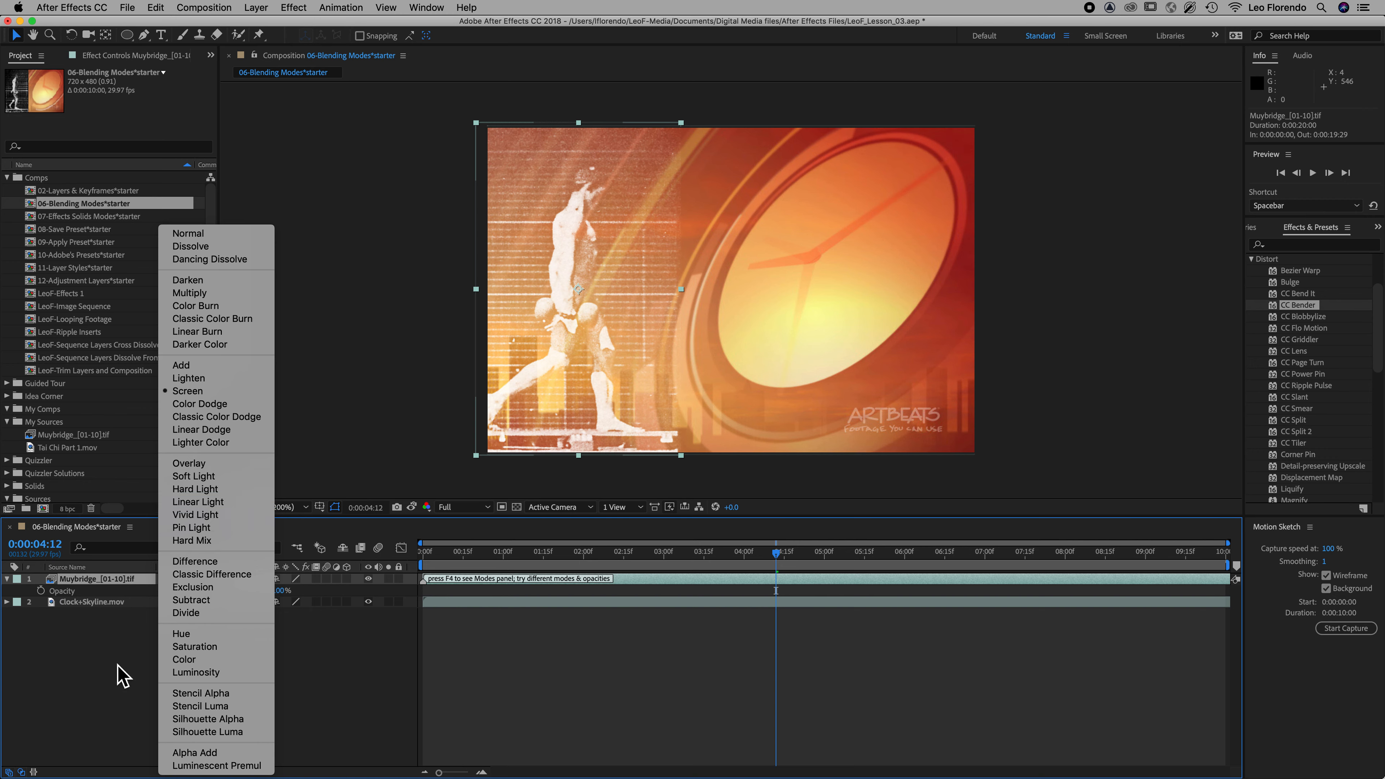
mouse_move(200, 692)
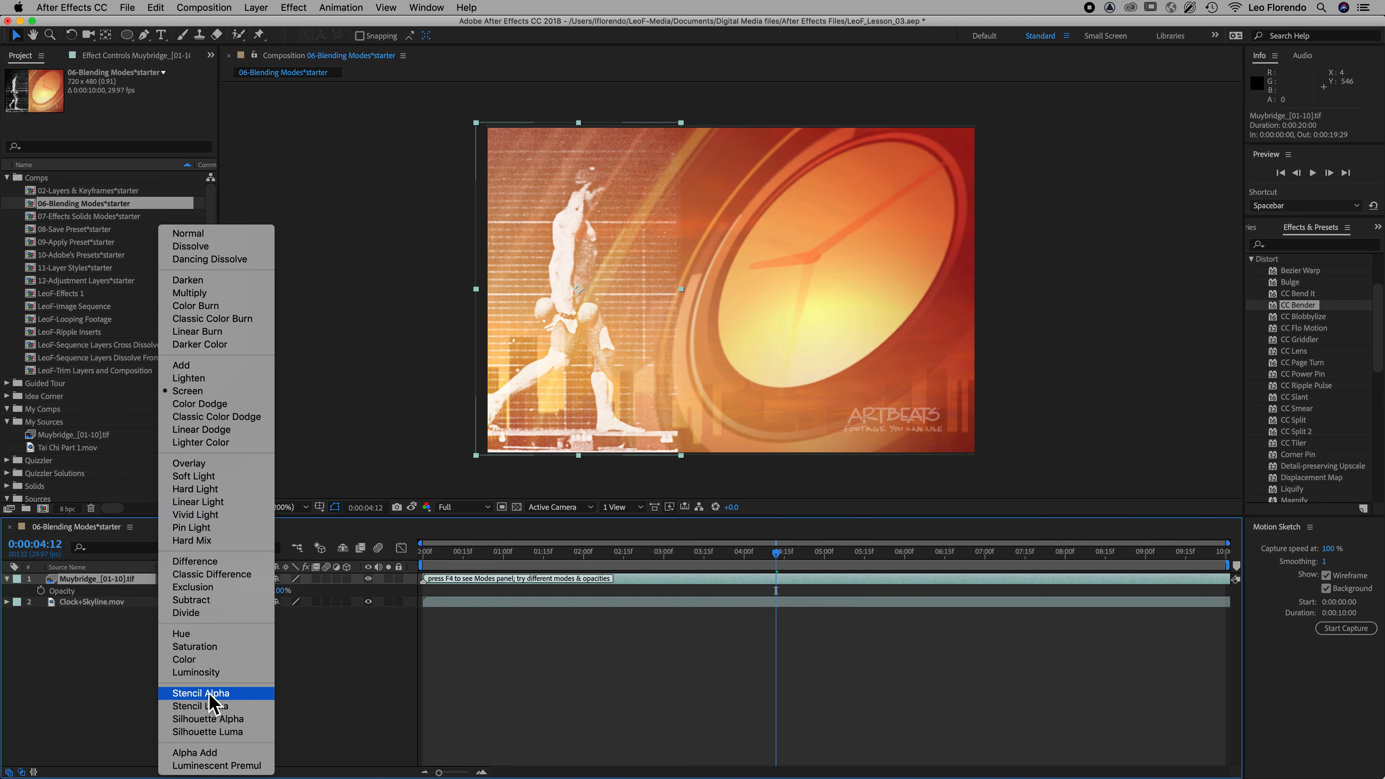
mouse_move(640, 362)
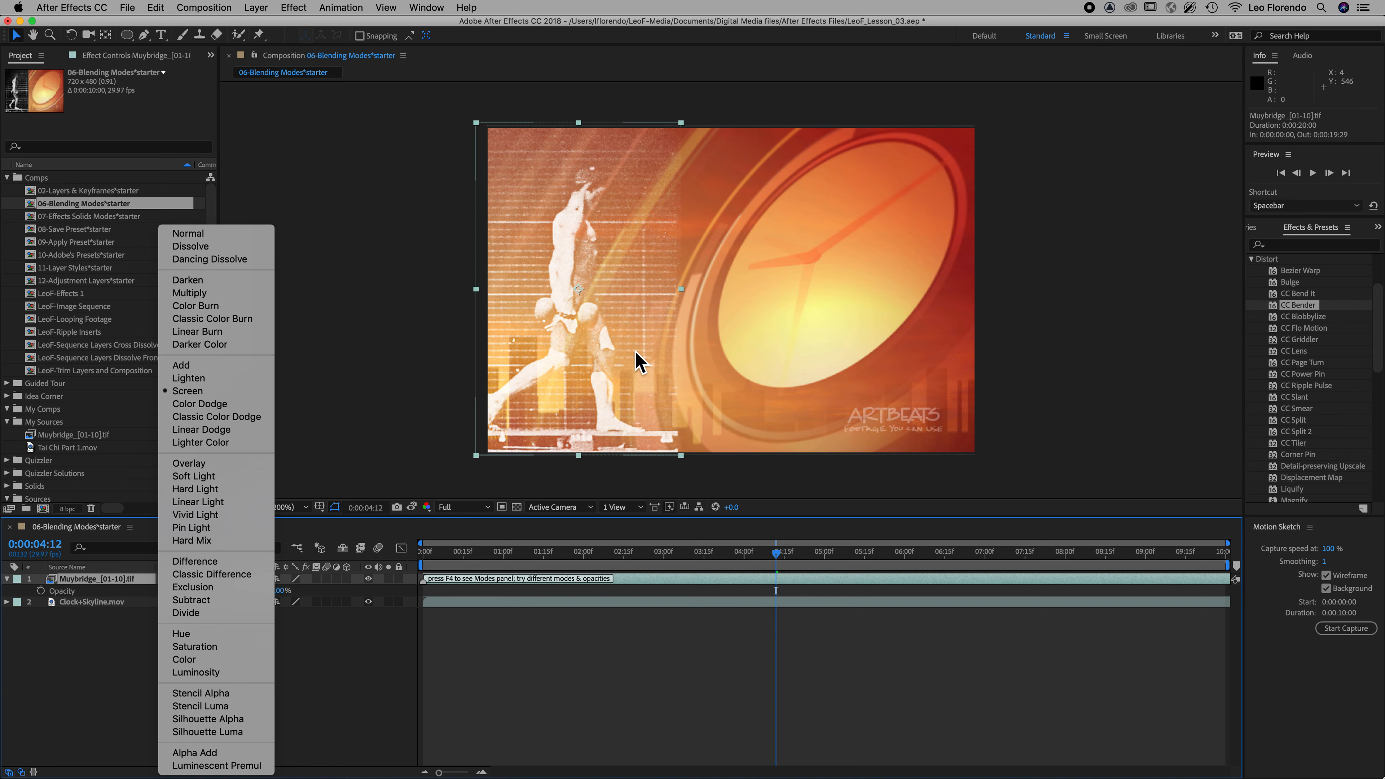
click(187, 390)
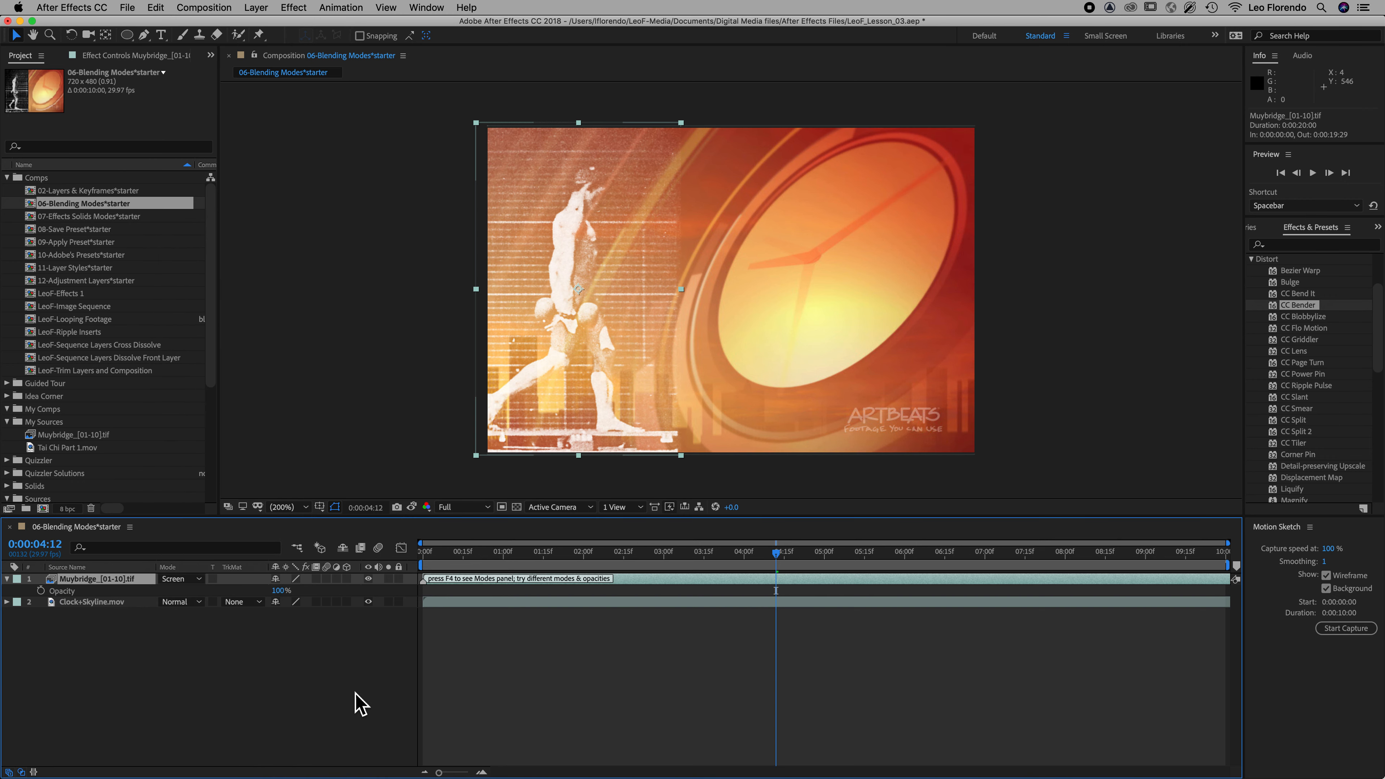
mouse_move(122, 597)
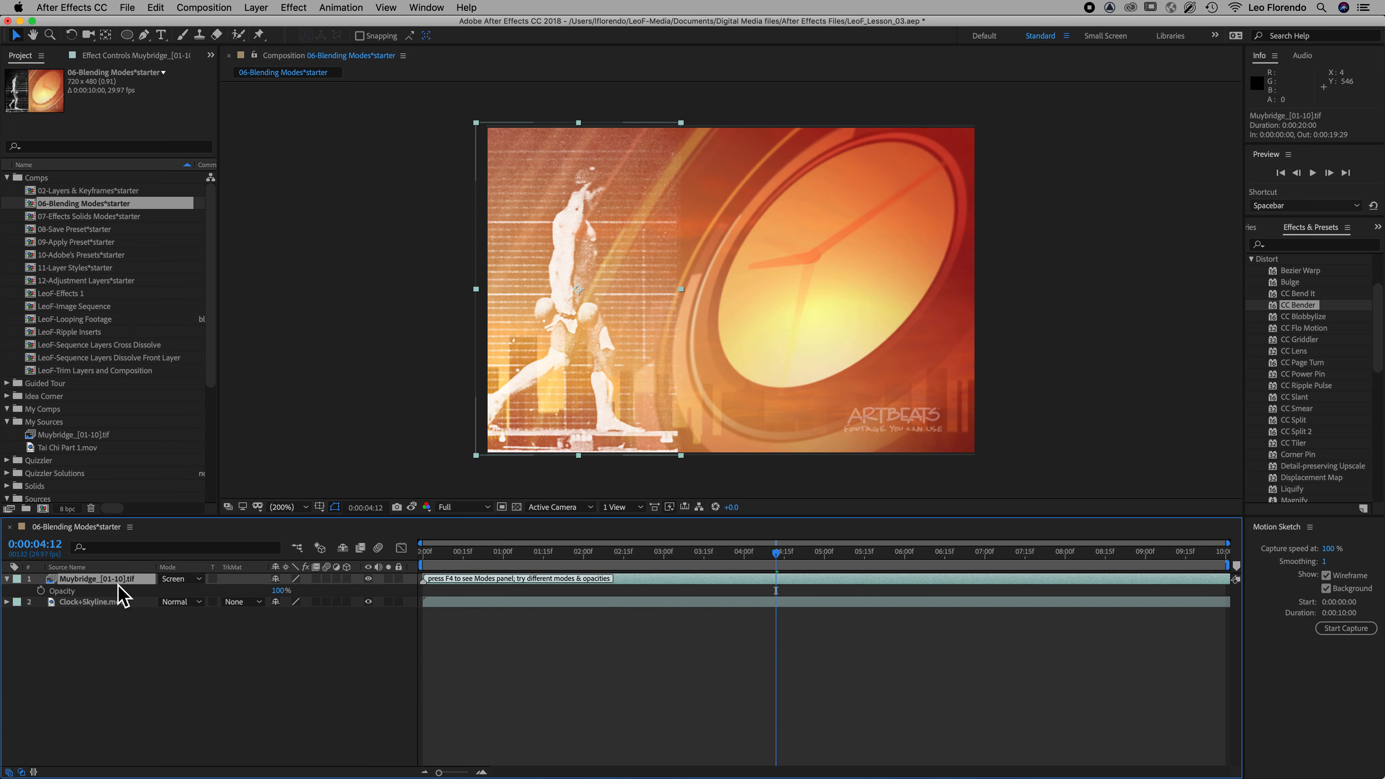